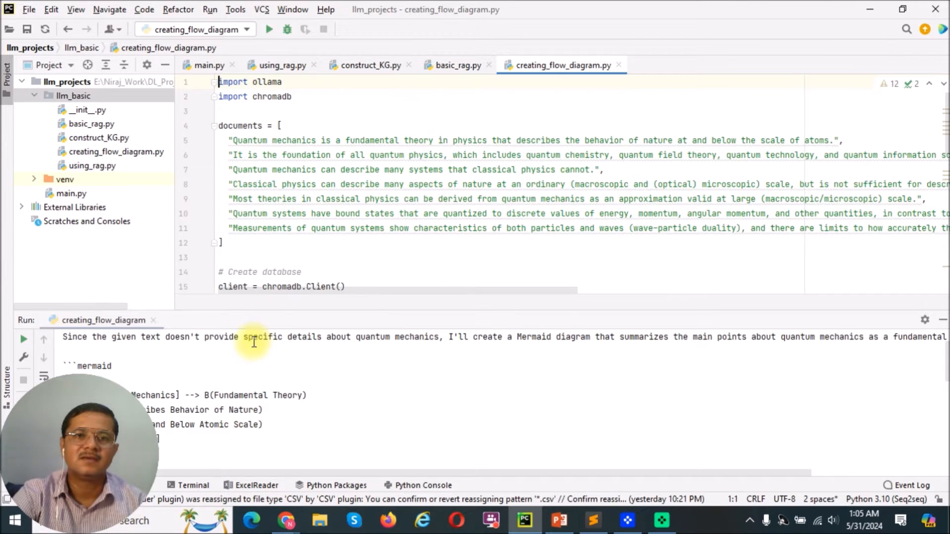
{"action": "mouse_move", "coordinate": [273, 169]}
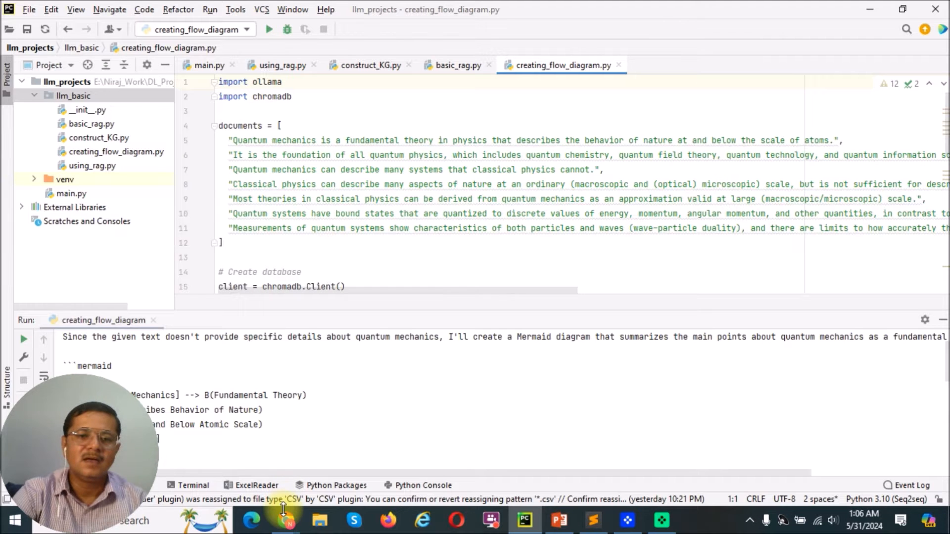
Switch from the browser and flow-diagram script to the RAG slide in PowerPoint.
{"action": "left_click", "coordinate": [285, 520]}
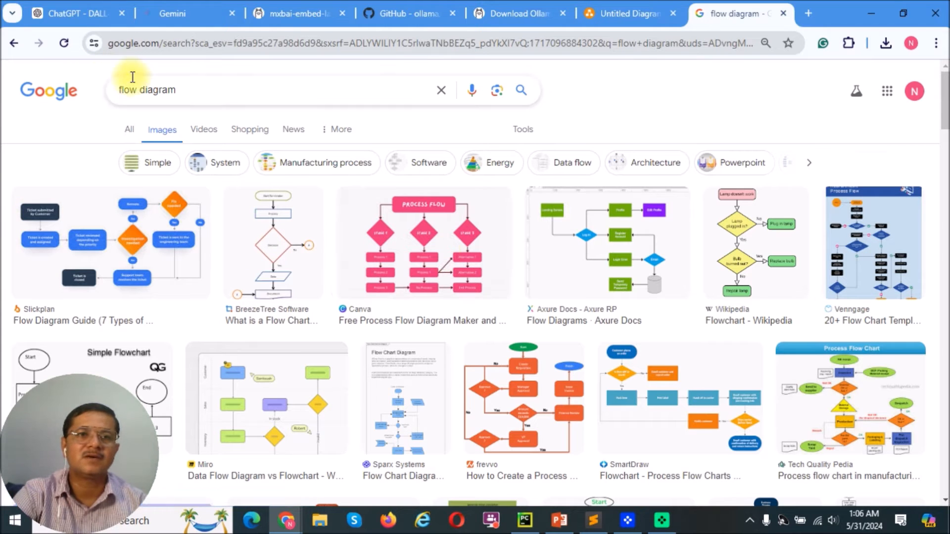
{"action": "mouse_move", "coordinate": [704, 336]}
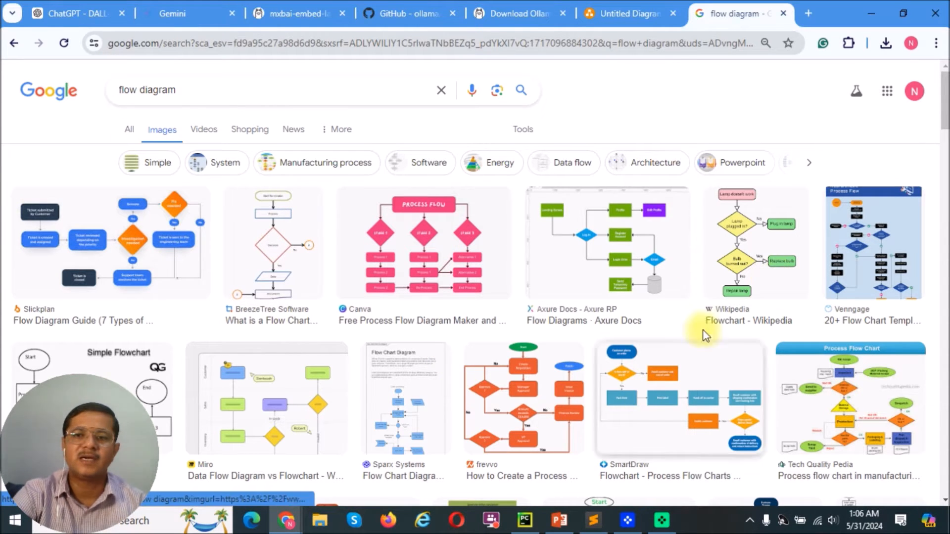
{"action": "mouse_move", "coordinate": [478, 245]}
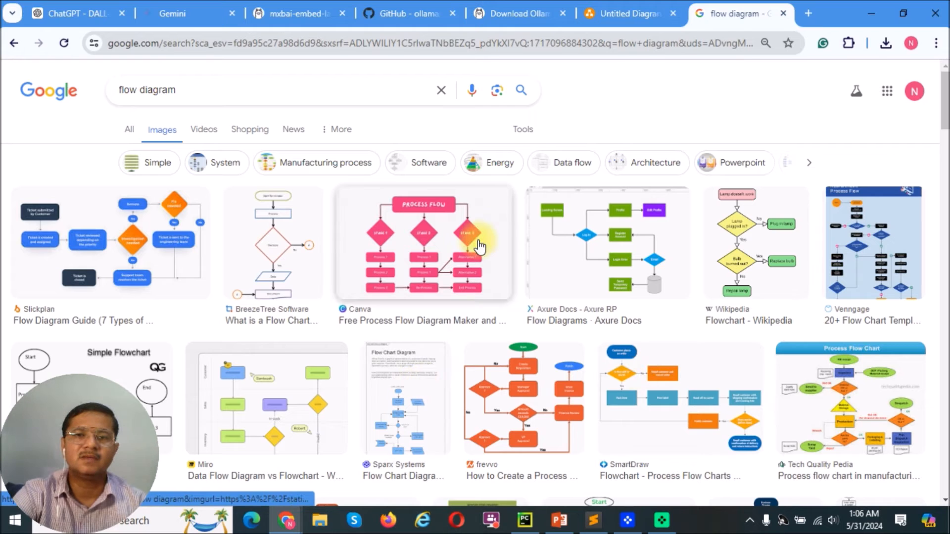
{"action": "mouse_move", "coordinate": [316, 249]}
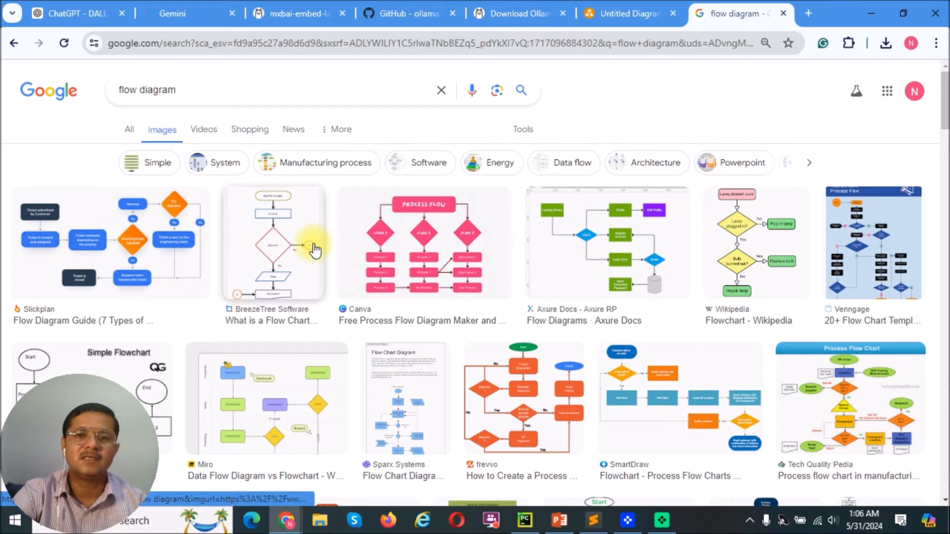
{"action": "mouse_move", "coordinate": [379, 423]}
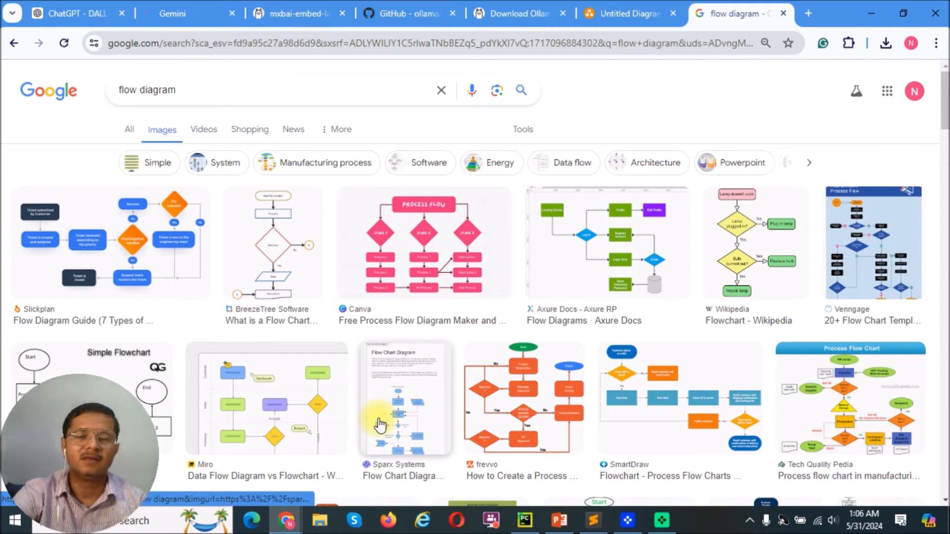
{"action": "mouse_move", "coordinate": [502, 279]}
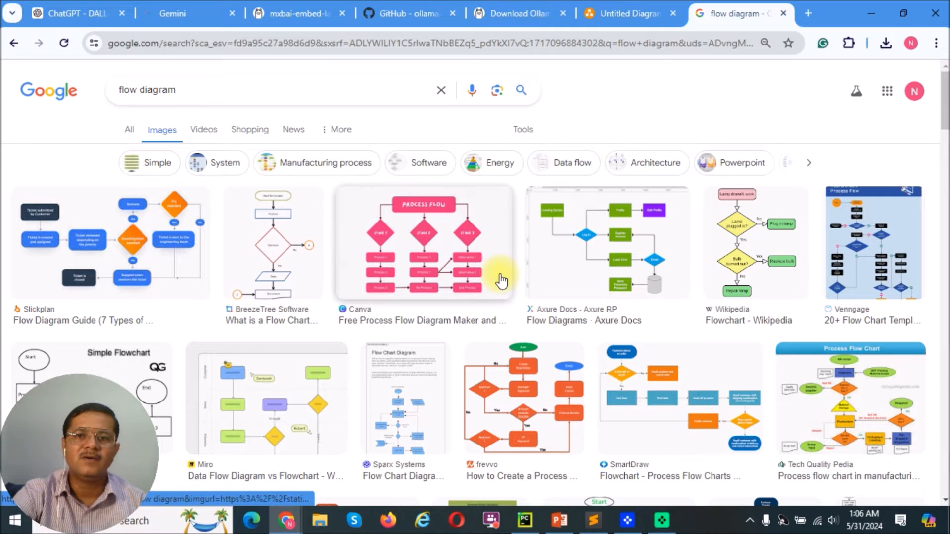
{"action": "mouse_move", "coordinate": [650, 378]}
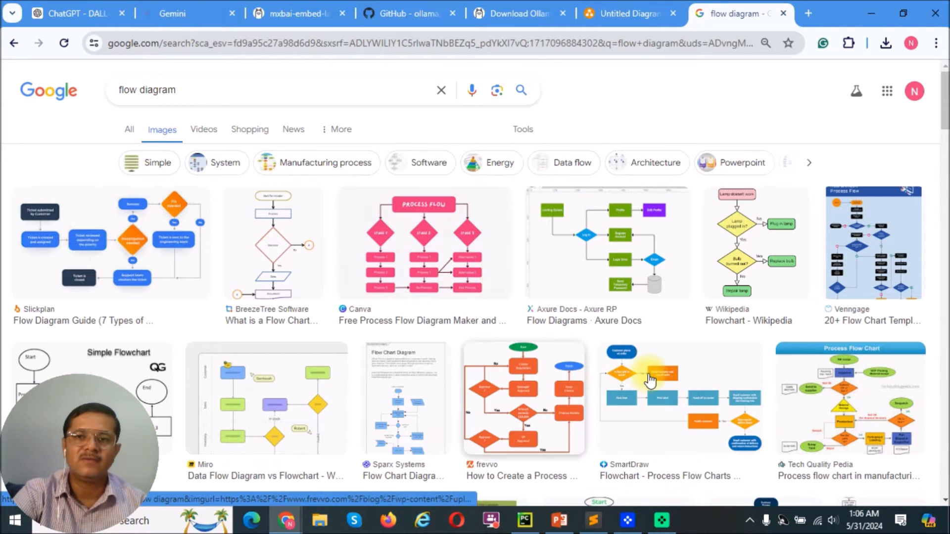
{"action": "mouse_move", "coordinate": [683, 357]}
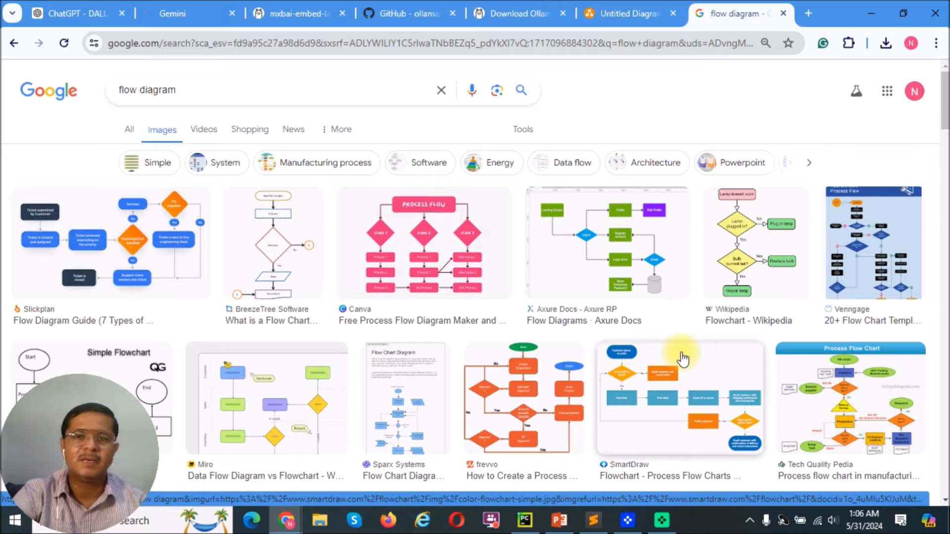
{"action": "mouse_move", "coordinate": [532, 264]}
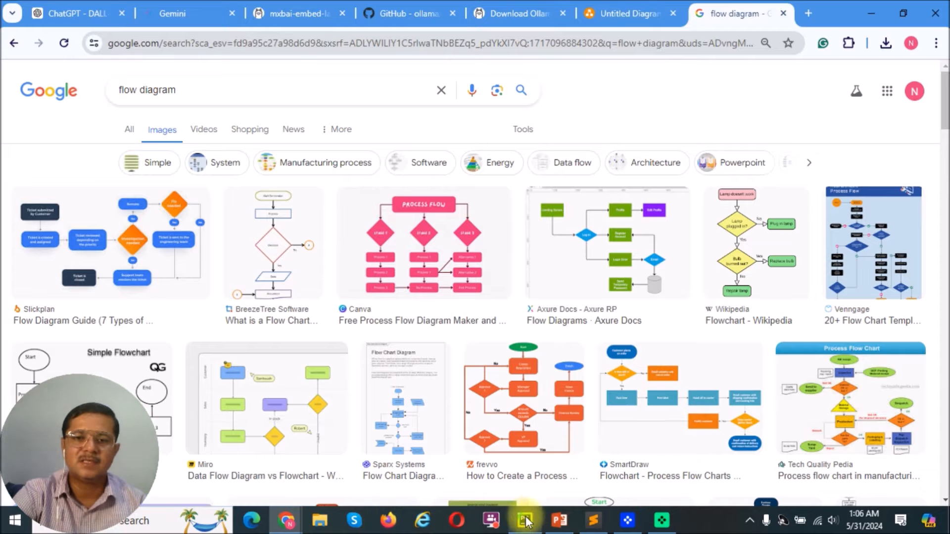
{"action": "left_click", "coordinate": [524, 520]}
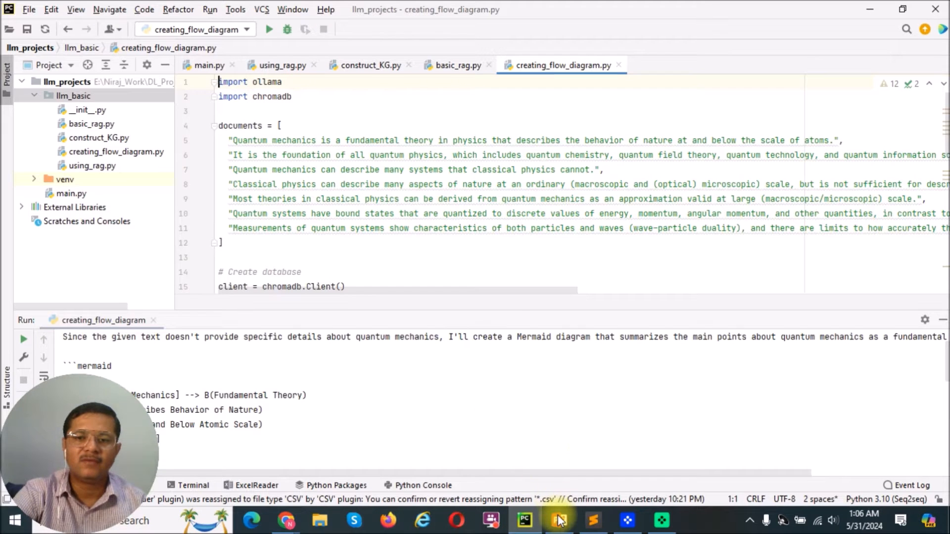
{"action": "left_click", "coordinate": [558, 521]}
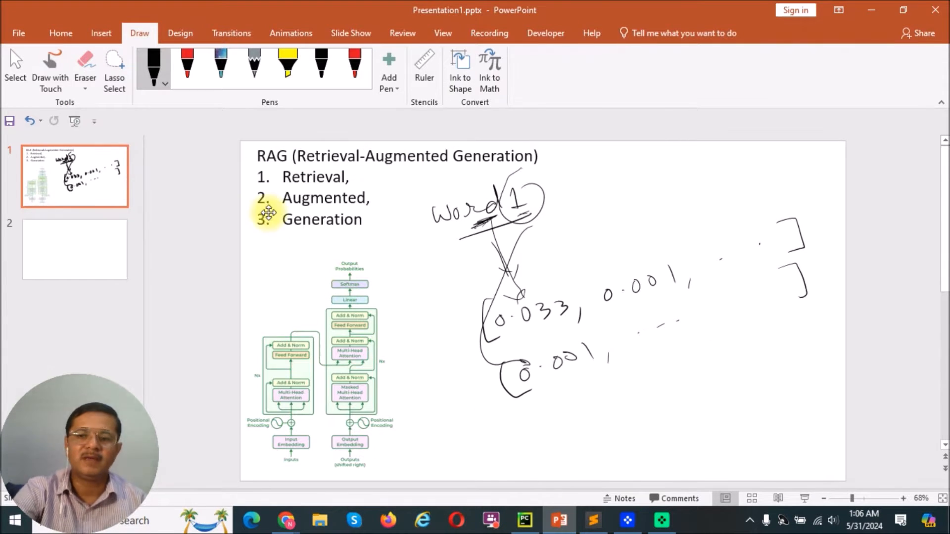
{"action": "mouse_move", "coordinate": [290, 133]}
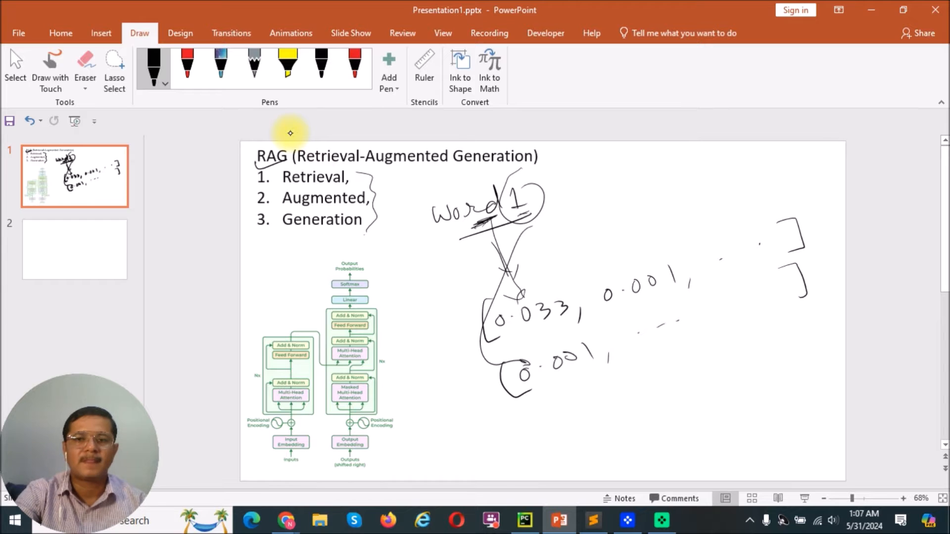
{"action": "mouse_move", "coordinate": [461, 438]}
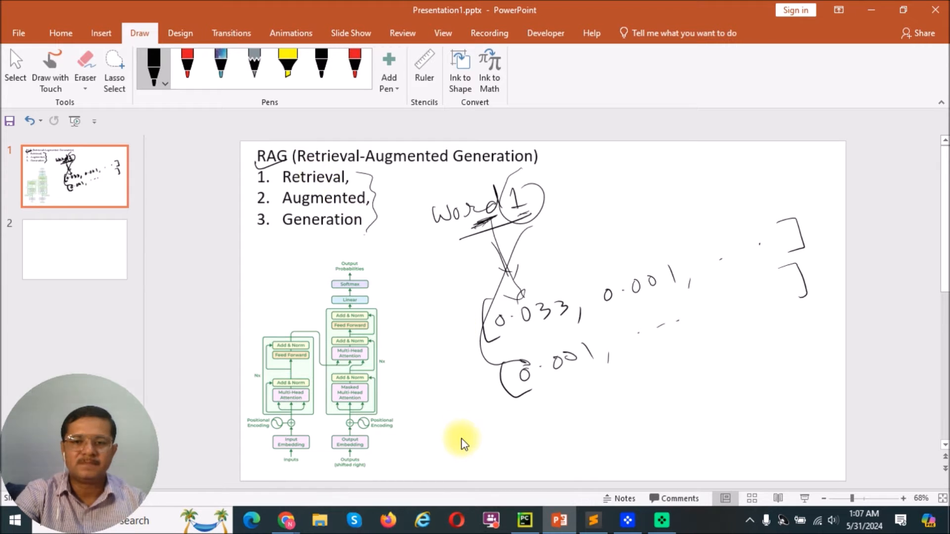
{"action": "mouse_move", "coordinate": [523, 520]}
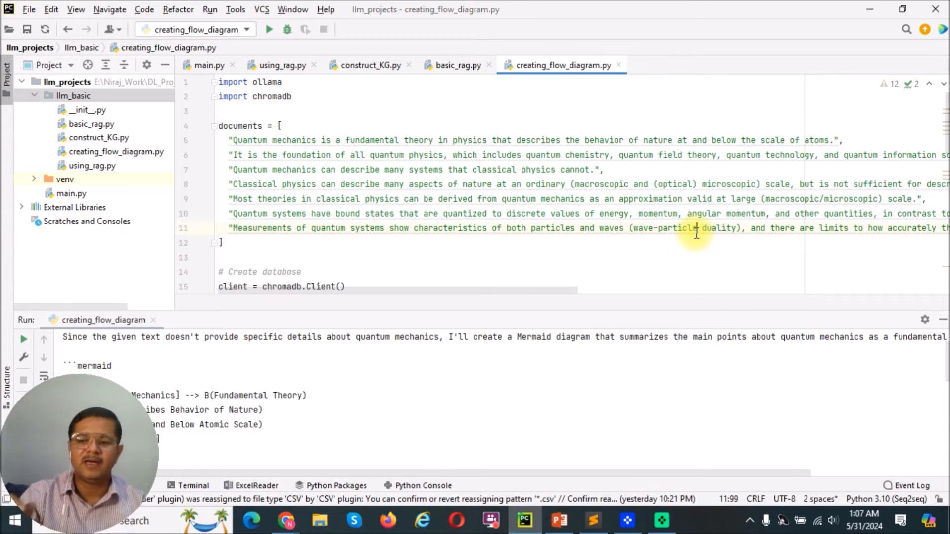
Scroll the quantum-mechanics documents list in creating_flow_diagram.py.
{"action": "left_click", "coordinate": [222, 243]}
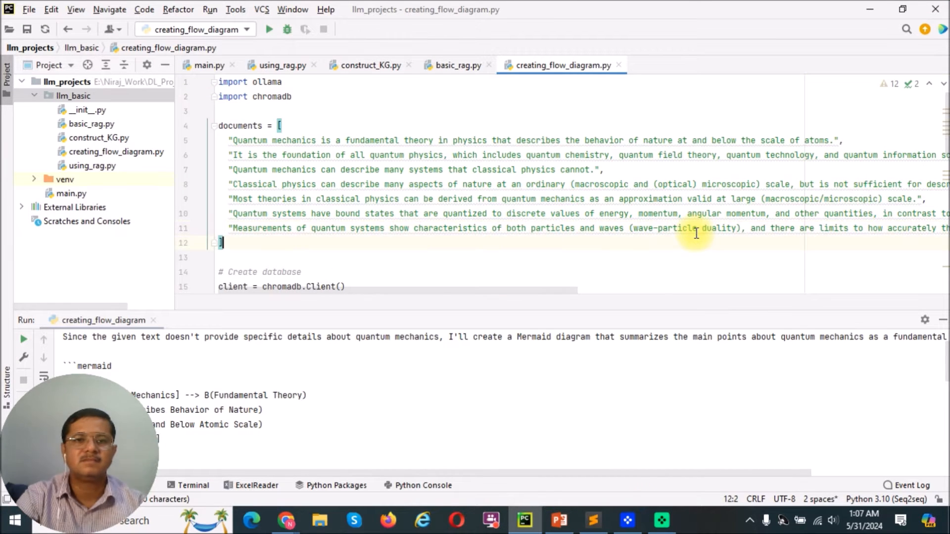
{"action": "scroll", "scroll_direction": "down", "scroll_amount": 3}
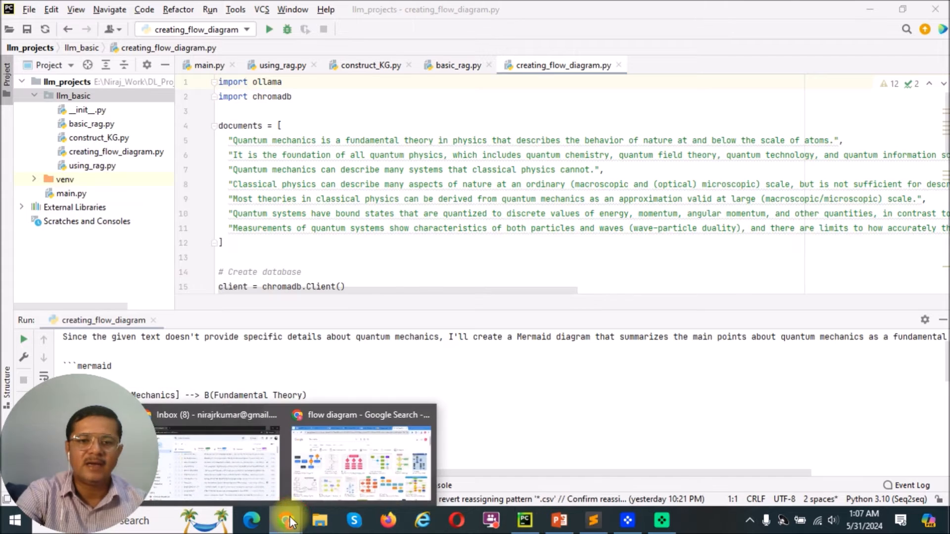
Bring Chrome's flow diagram search forward, then show the Download Ollama tab.
{"action": "left_click", "coordinate": [360, 454]}
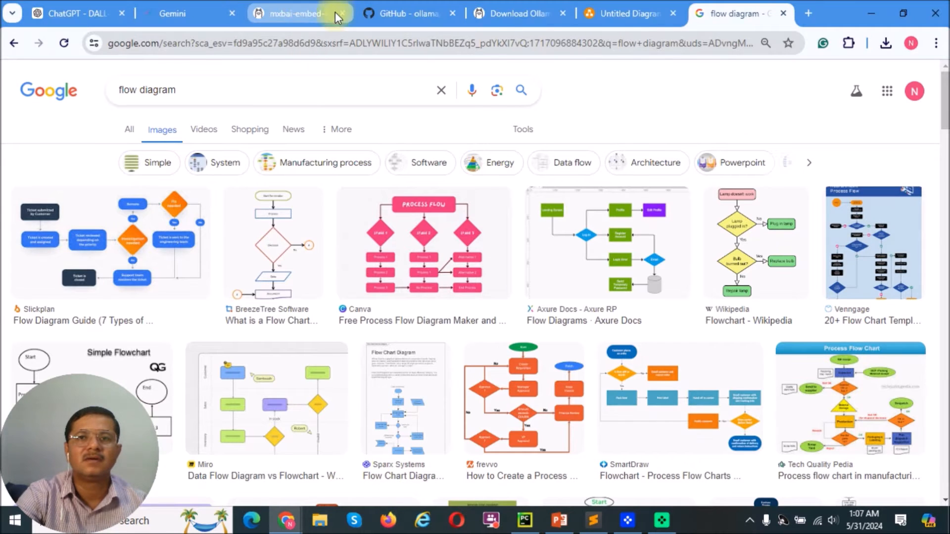
{"action": "left_click", "coordinate": [515, 13]}
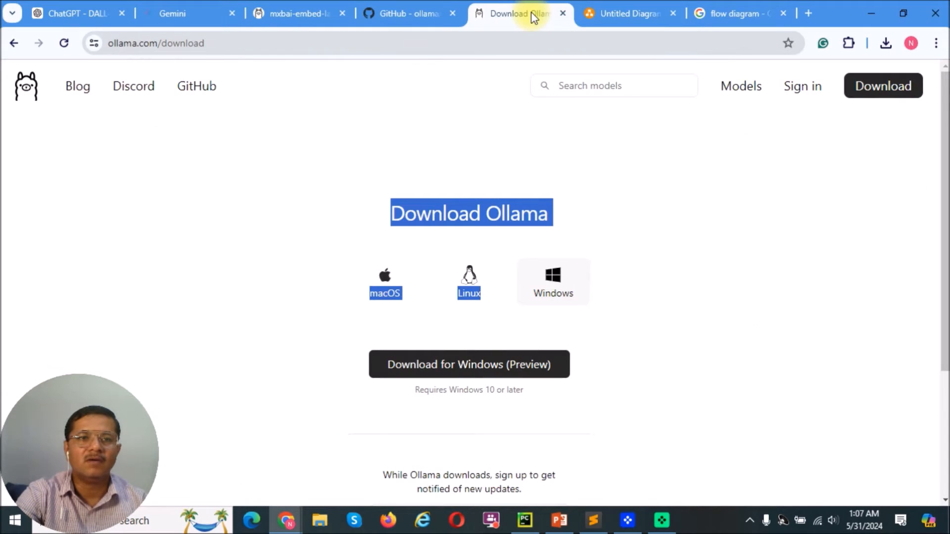
{"action": "mouse_move", "coordinate": [553, 294]}
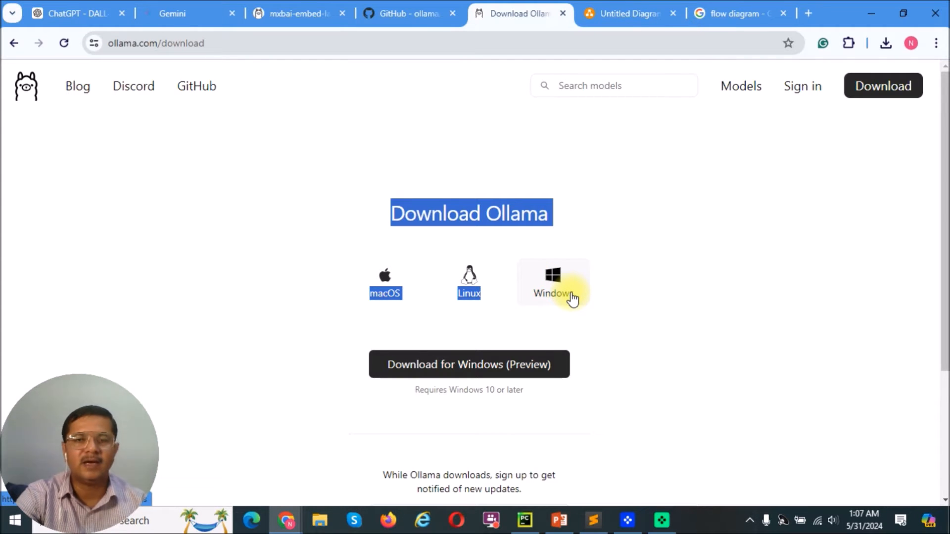
{"action": "mouse_move", "coordinate": [472, 159]}
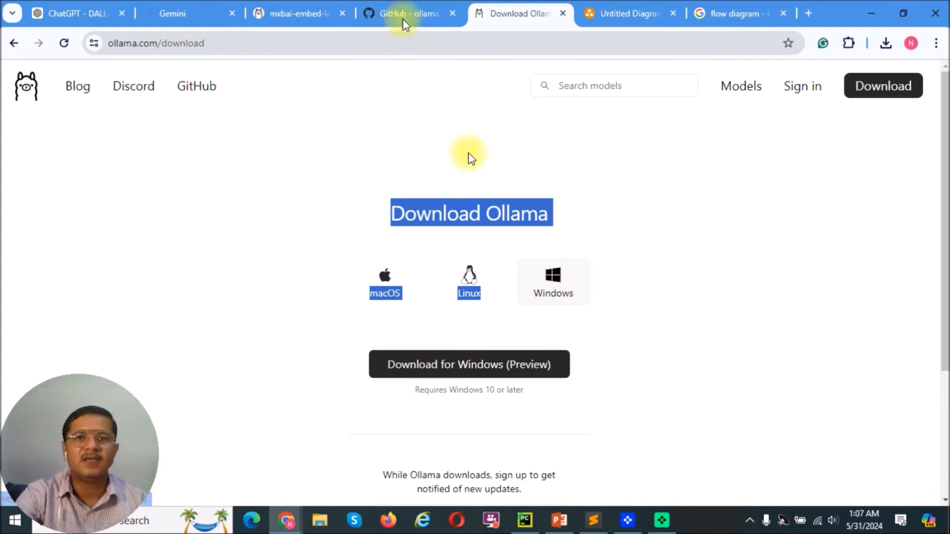
Switch to the 'GitHub - ollama' tab listing Llama 3, Phi 3 and Gemma models.
{"action": "left_click", "coordinate": [409, 13]}
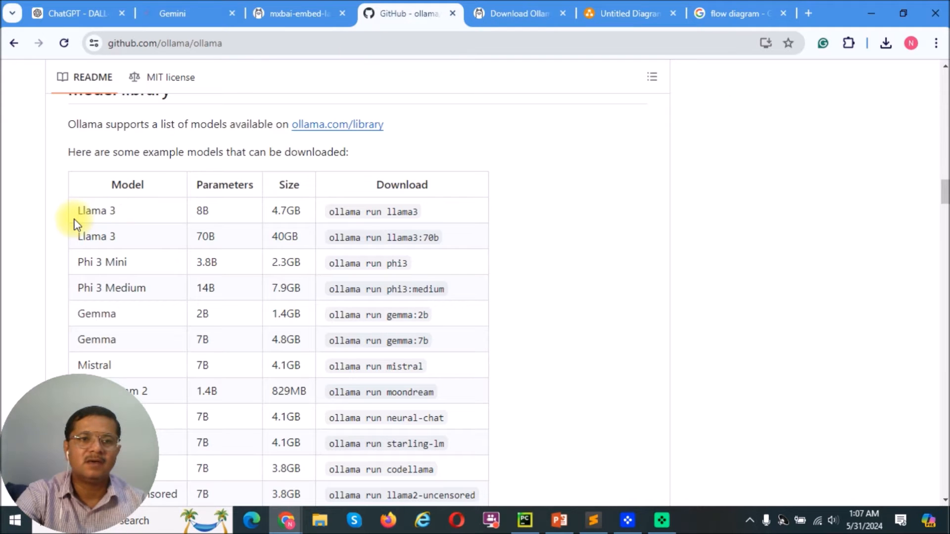
{"action": "mouse_move", "coordinate": [185, 225]}
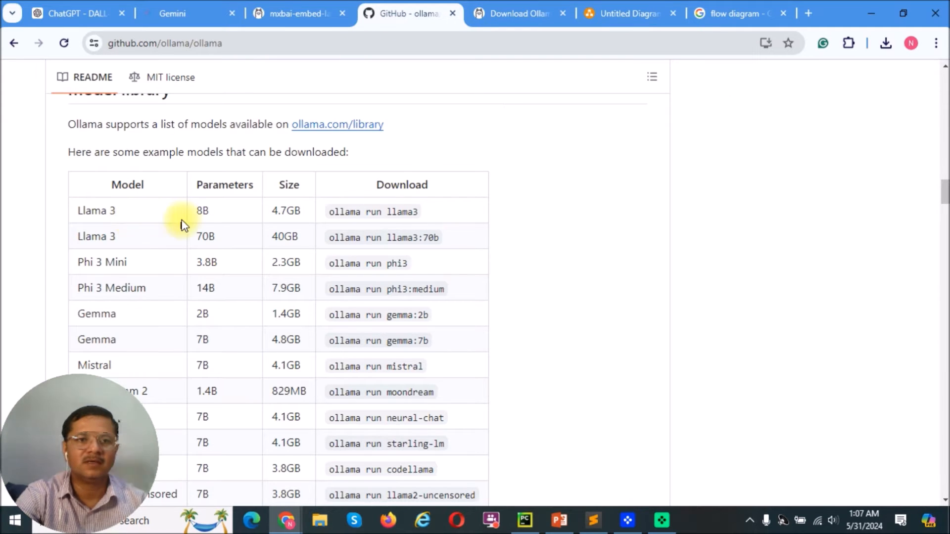
{"action": "mouse_move", "coordinate": [203, 210]}
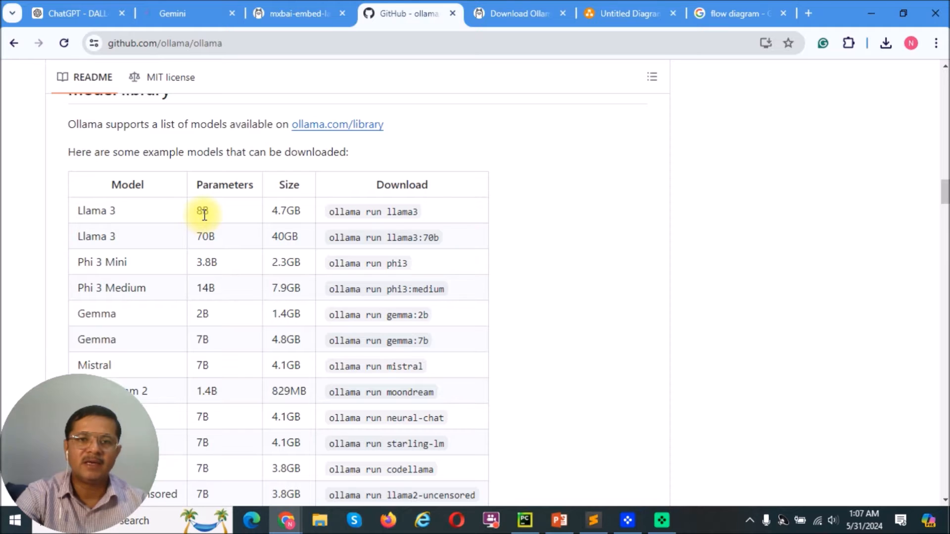
{"action": "mouse_move", "coordinate": [374, 218]}
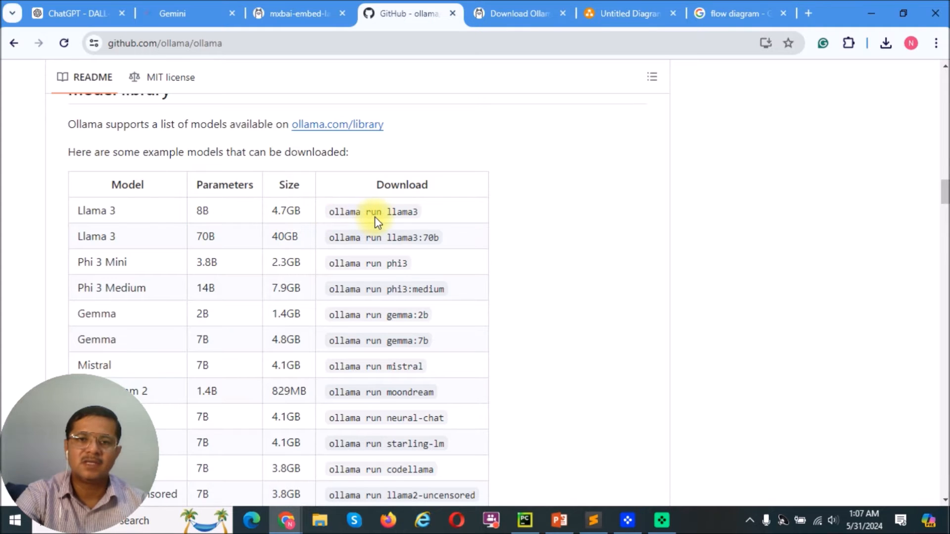
{"action": "mouse_move", "coordinate": [421, 225]}
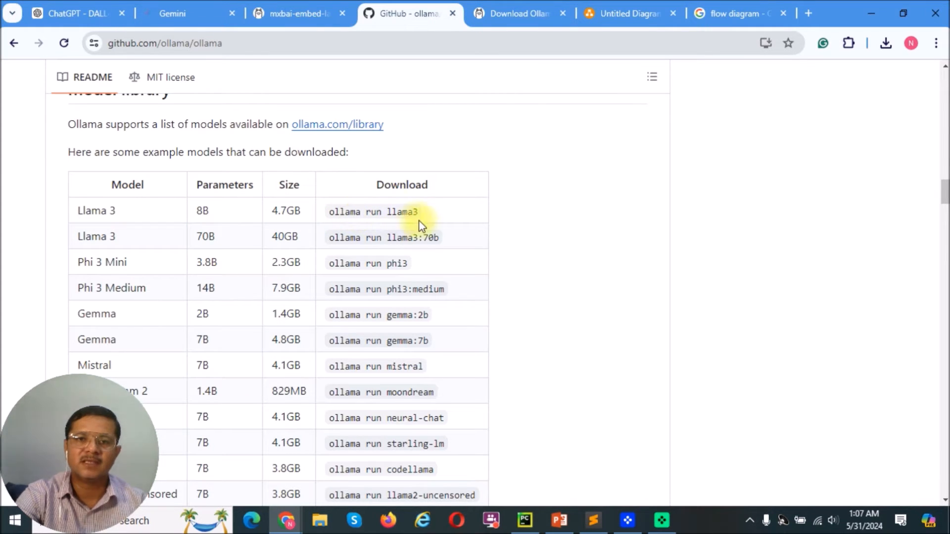
{"action": "mouse_move", "coordinate": [425, 213]}
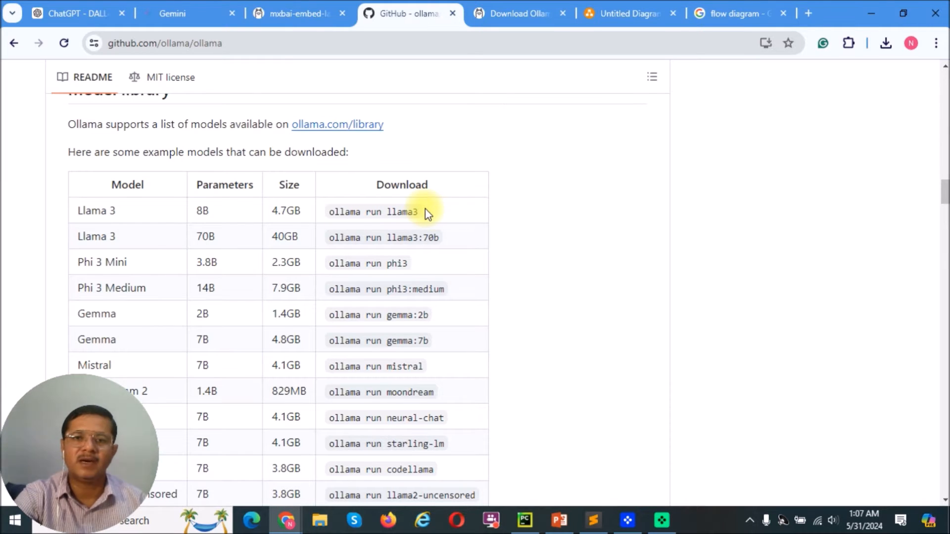
{"action": "mouse_move", "coordinate": [538, 205]}
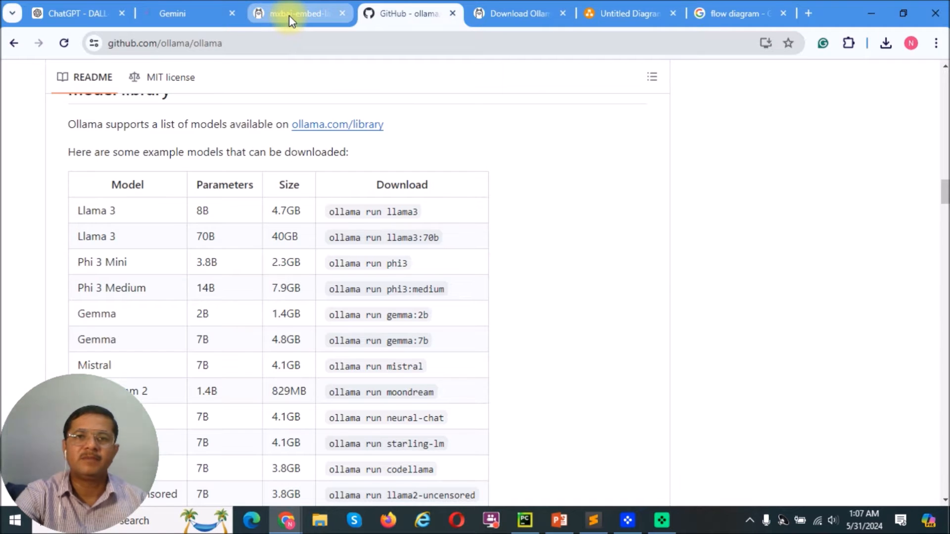
{"action": "left_click", "coordinate": [297, 13]}
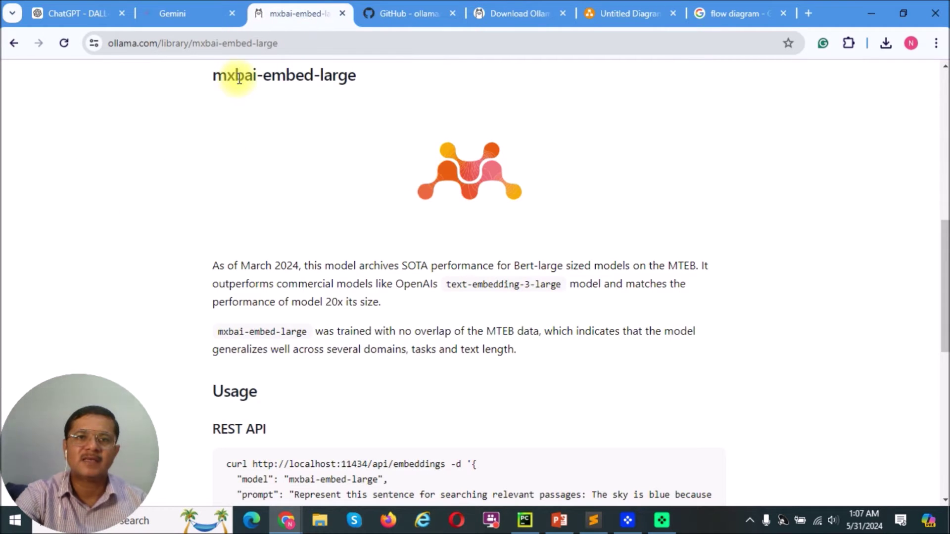
{"action": "mouse_move", "coordinate": [360, 91]}
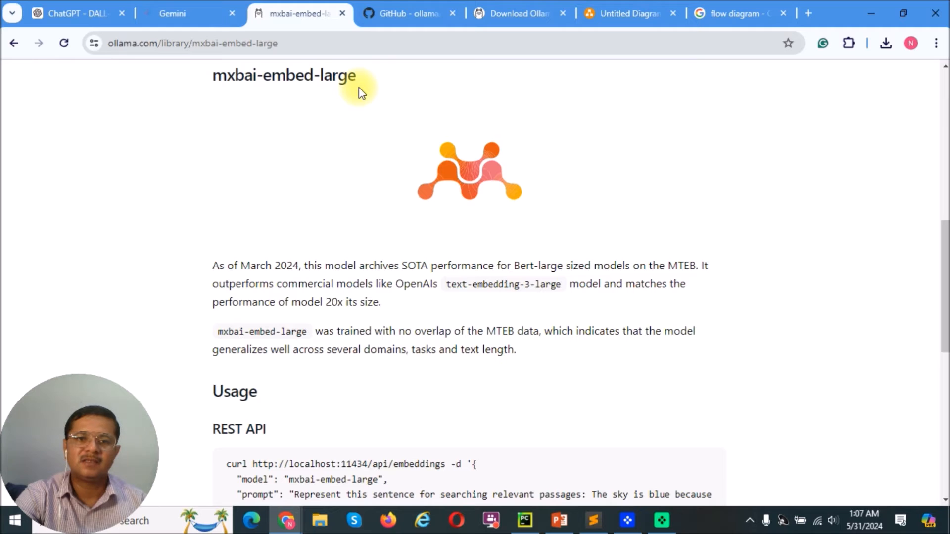
{"action": "mouse_move", "coordinate": [399, 269]}
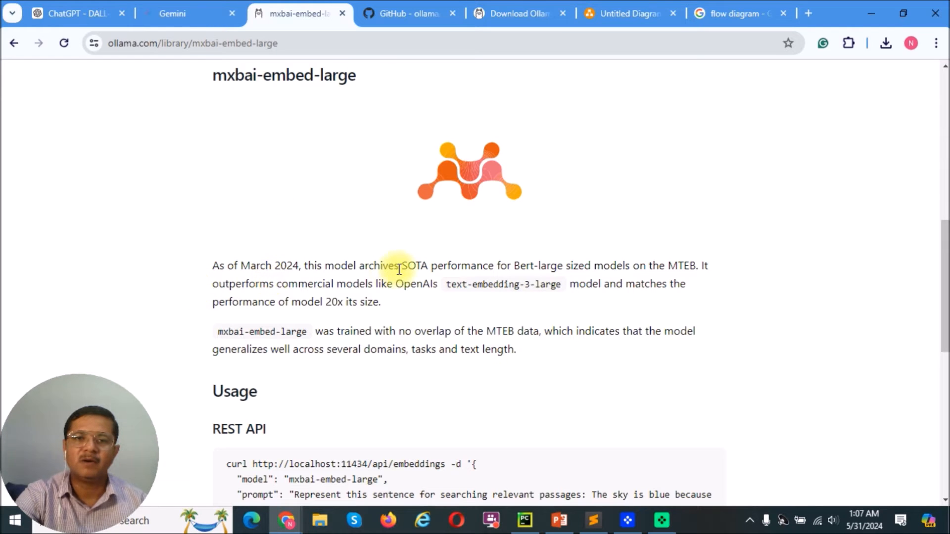
{"action": "mouse_move", "coordinate": [228, 265]}
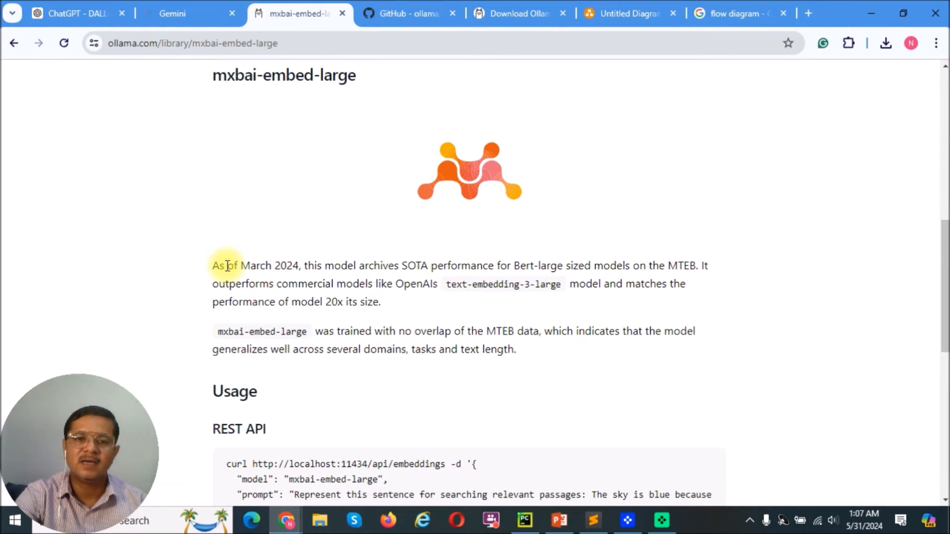
{"action": "mouse_move", "coordinate": [129, 267]}
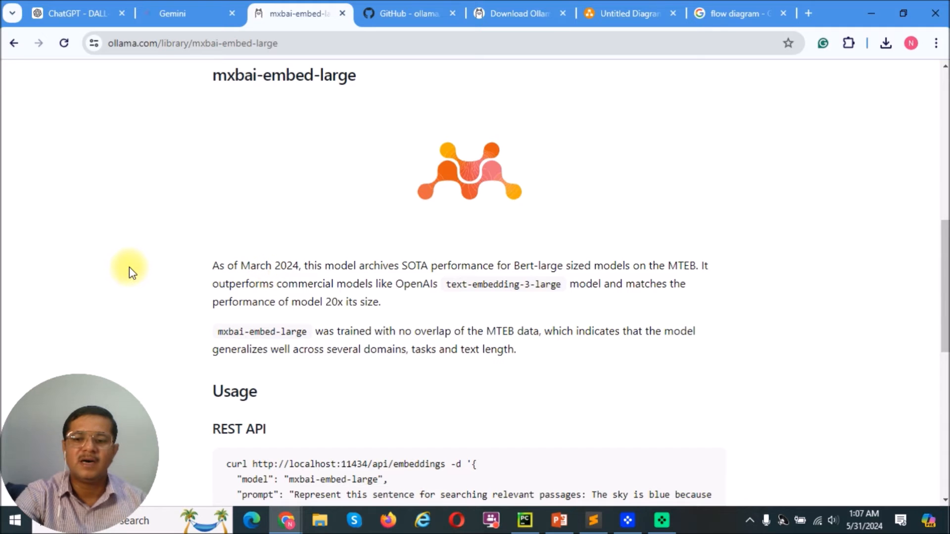
{"action": "scroll", "scroll_direction": "up", "scroll_amount": 3}
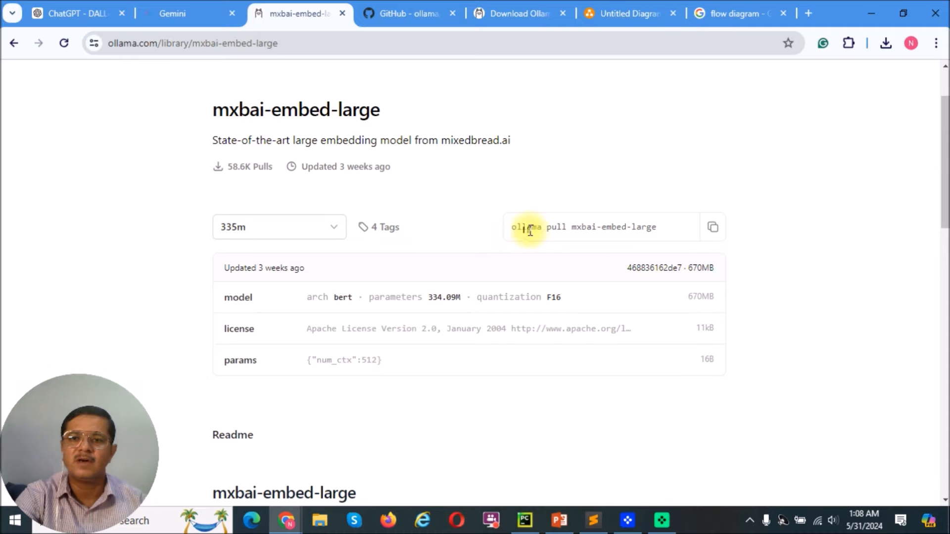
{"action": "mouse_move", "coordinate": [611, 227]}
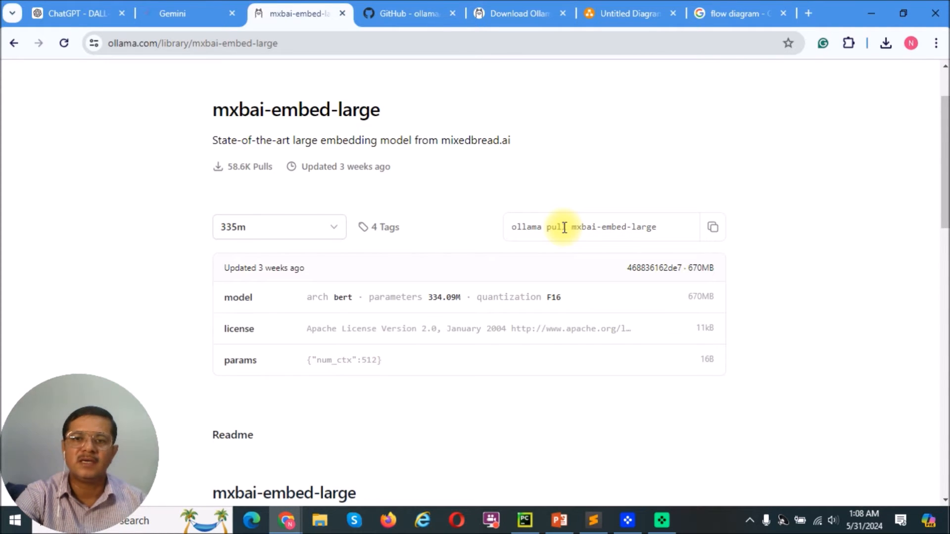
{"action": "mouse_move", "coordinate": [503, 97]}
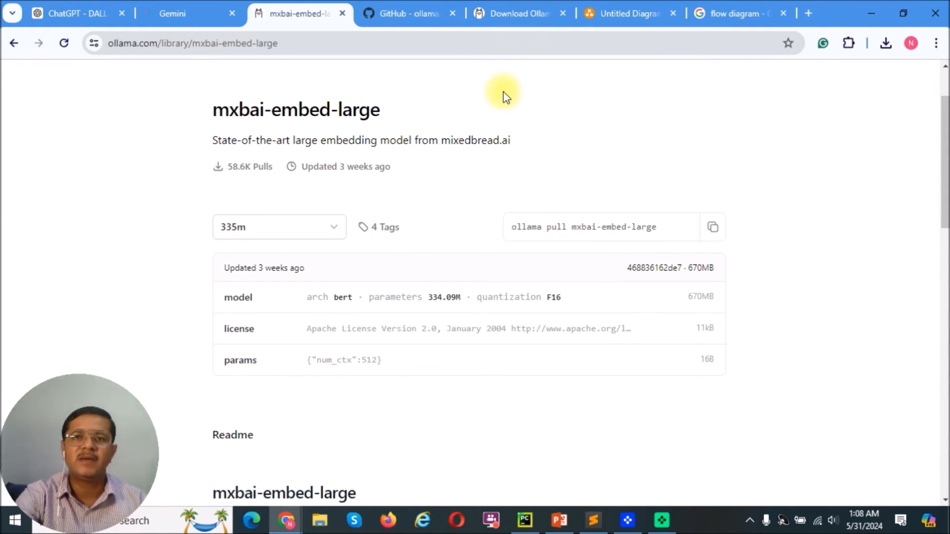
Switch to the 'Download Ollama' tab with macOS, Linux and Windows options.
{"action": "left_click", "coordinate": [519, 12]}
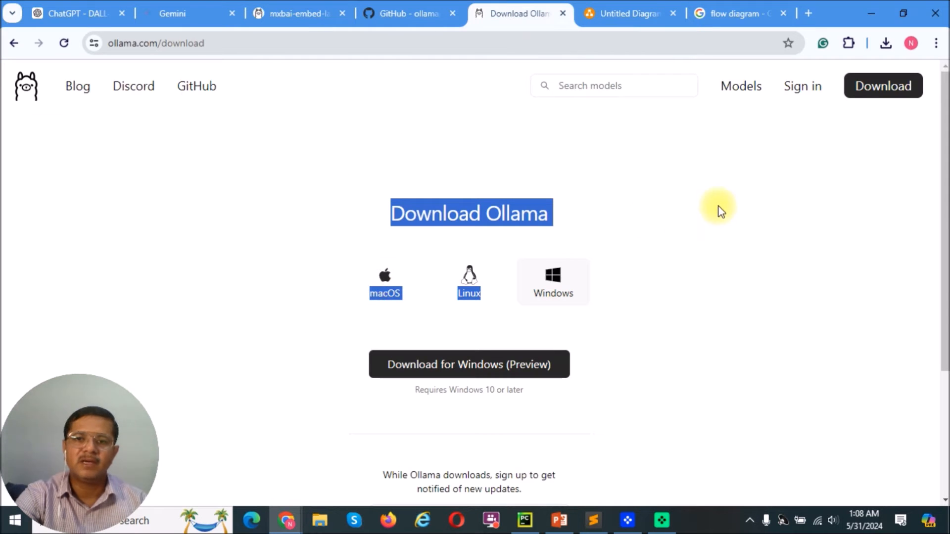
{"action": "mouse_move", "coordinate": [587, 132]}
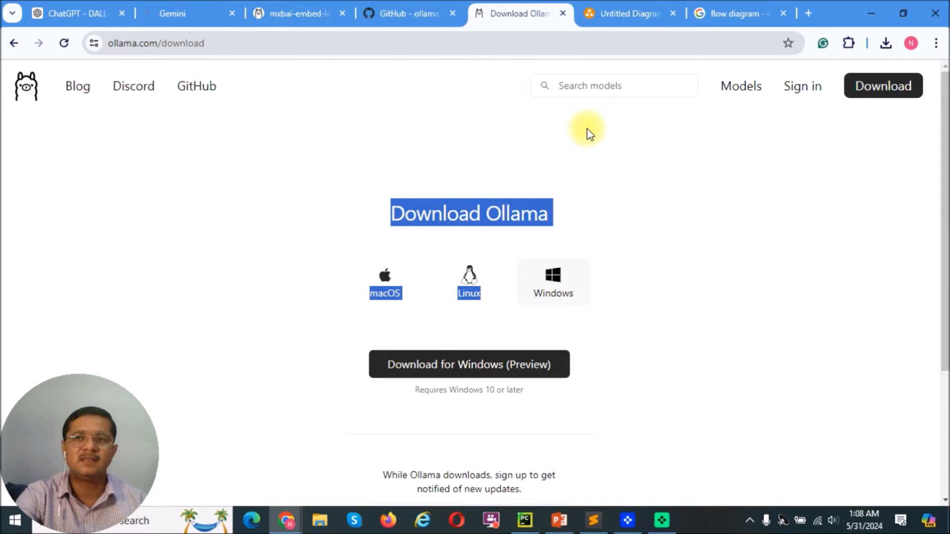
{"action": "mouse_move", "coordinate": [617, 176]}
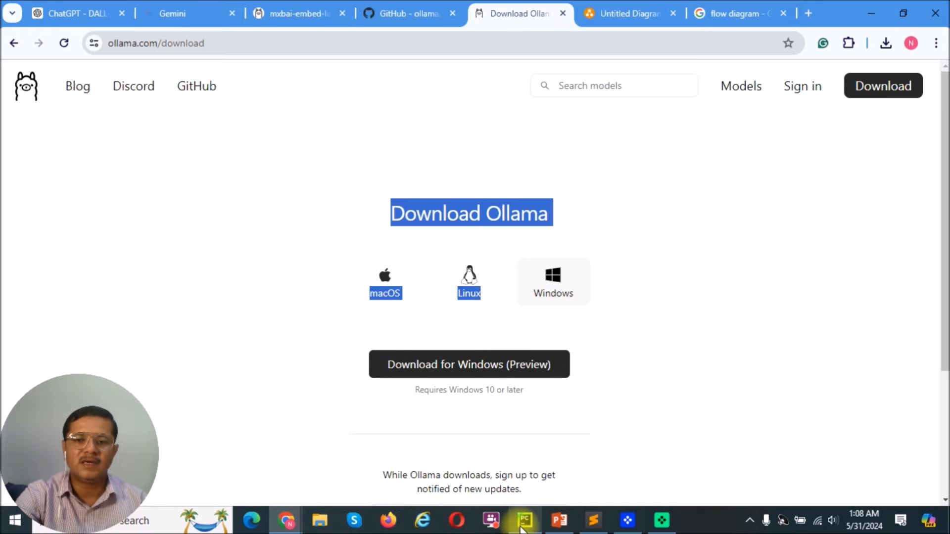
Bring PyCharm forward showing creating_flow_diagram.py and its Mermaid diagram output.
{"action": "left_click", "coordinate": [524, 521]}
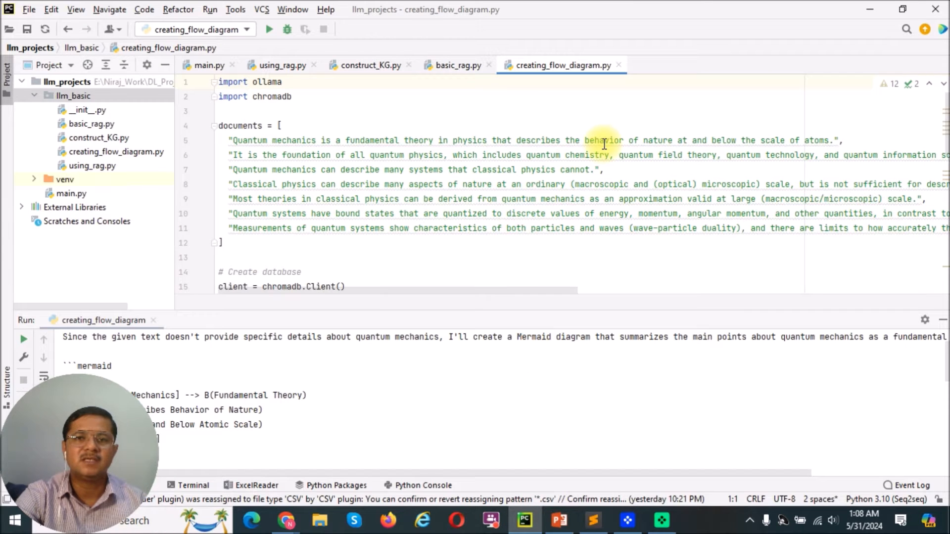
{"action": "mouse_move", "coordinate": [494, 170]}
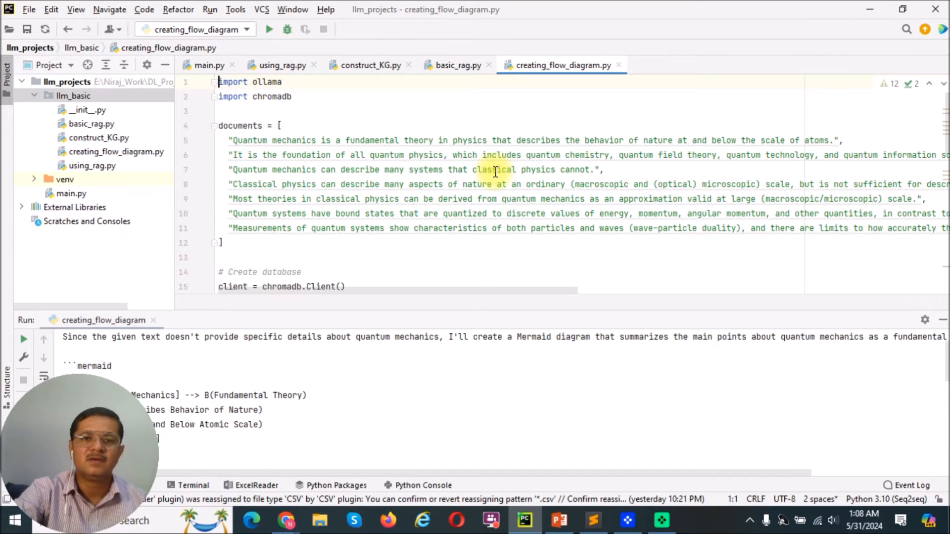
{"action": "mouse_move", "coordinate": [556, 521]}
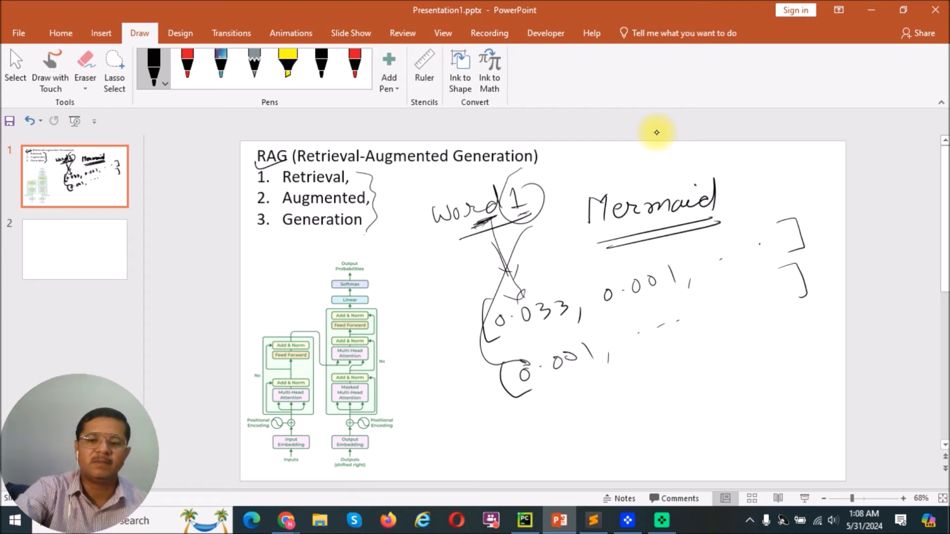
{"action": "mouse_move", "coordinate": [634, 320]}
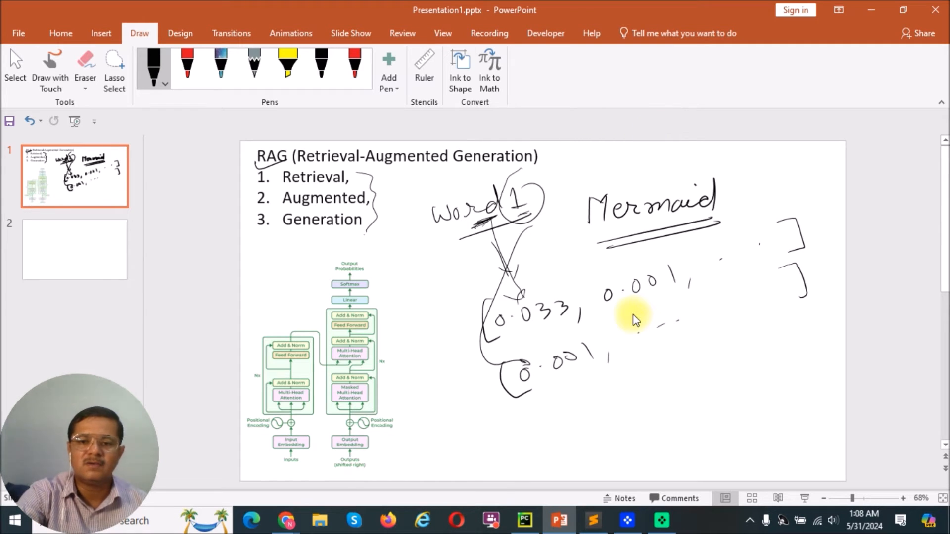
{"action": "mouse_move", "coordinate": [509, 500]}
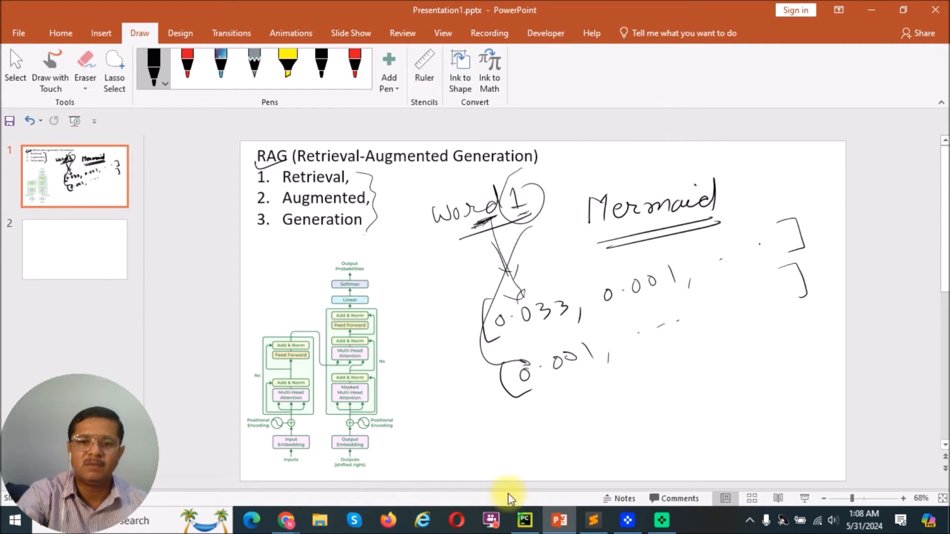
Return to PyCharm and scroll to the ChromaDB client and mxbai-embed-large embedding loop.
{"action": "left_click", "coordinate": [523, 520]}
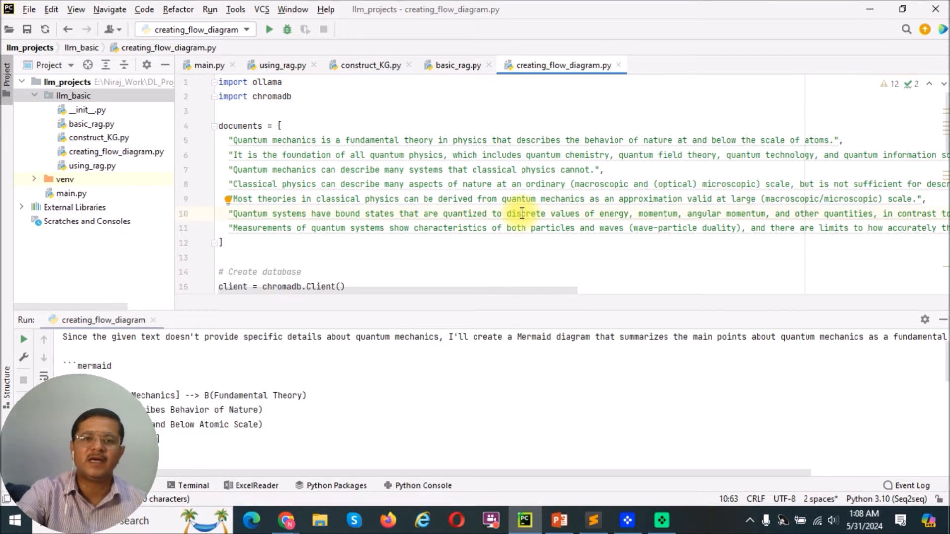
{"action": "scroll", "scroll_direction": "down", "scroll_amount": 3}
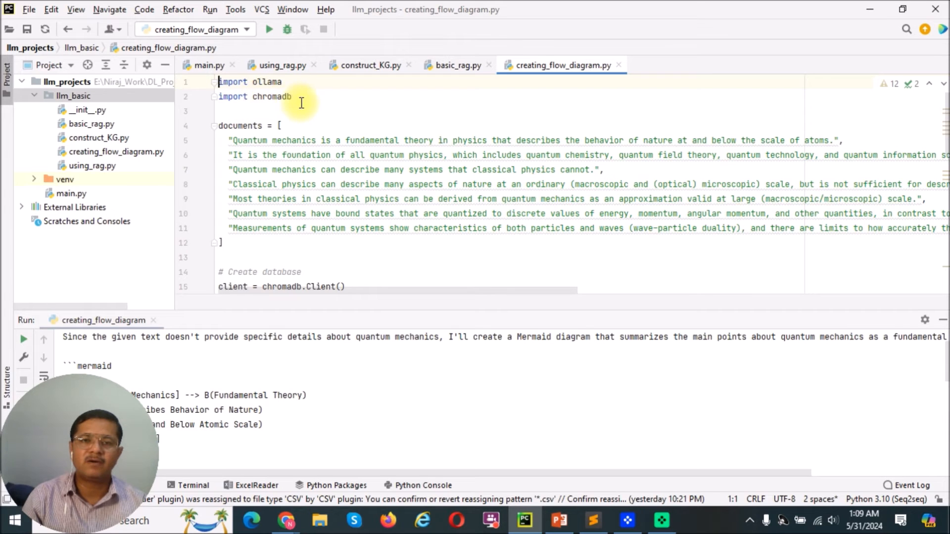
{"action": "mouse_move", "coordinate": [285, 155]}
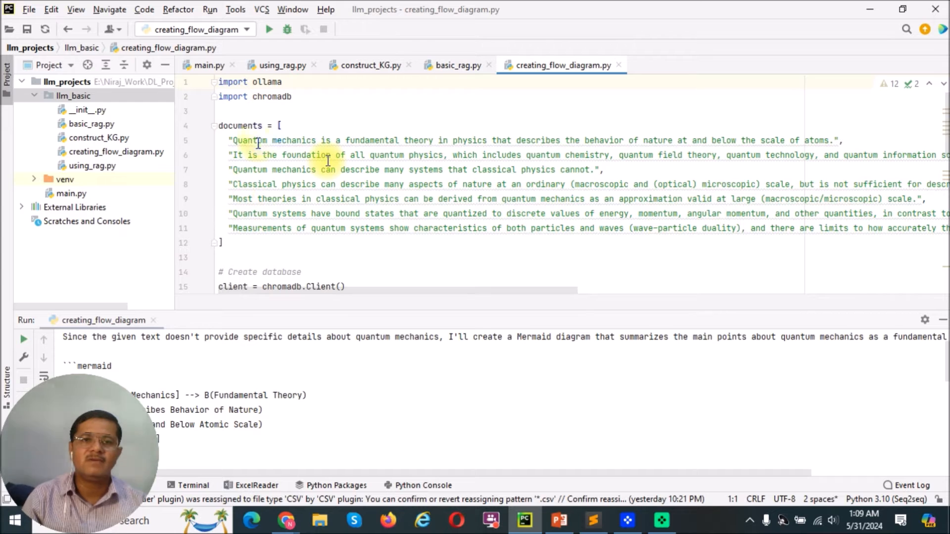
{"action": "left_click", "coordinate": [308, 123]}
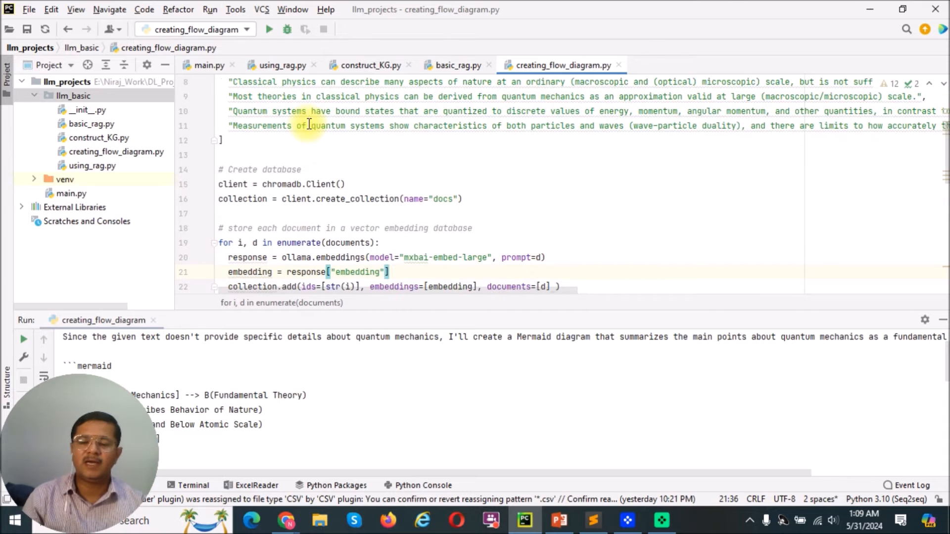
{"action": "mouse_move", "coordinate": [271, 185]}
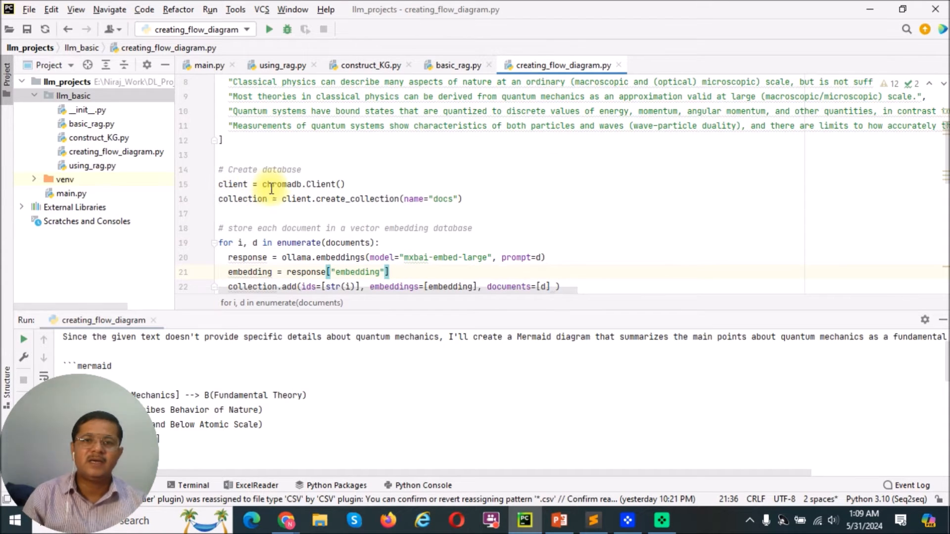
{"action": "mouse_move", "coordinate": [243, 204]}
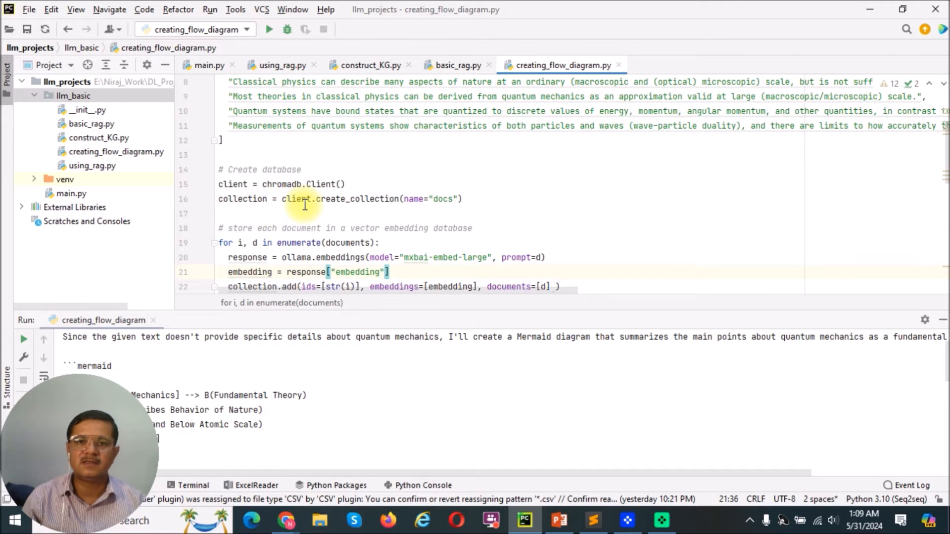
{"action": "mouse_move", "coordinate": [324, 221]}
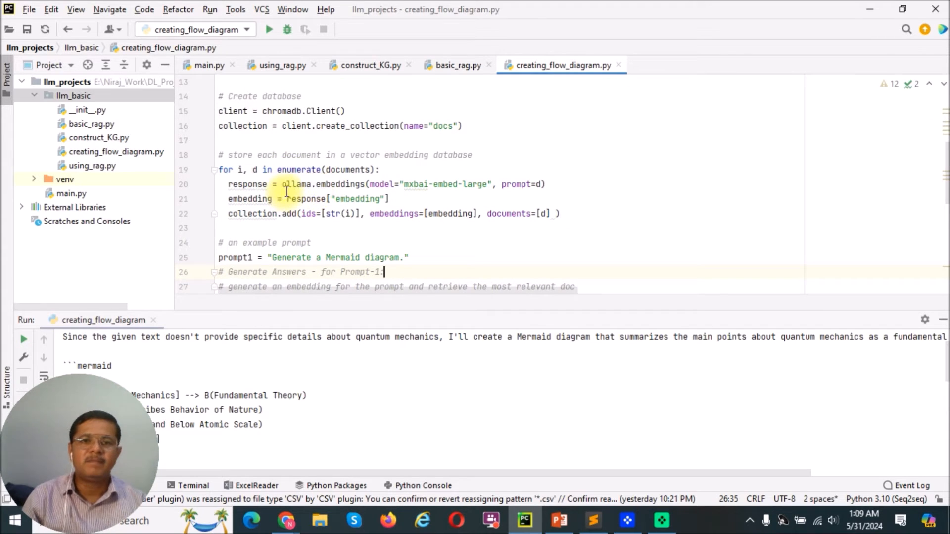
{"action": "mouse_move", "coordinate": [382, 185]}
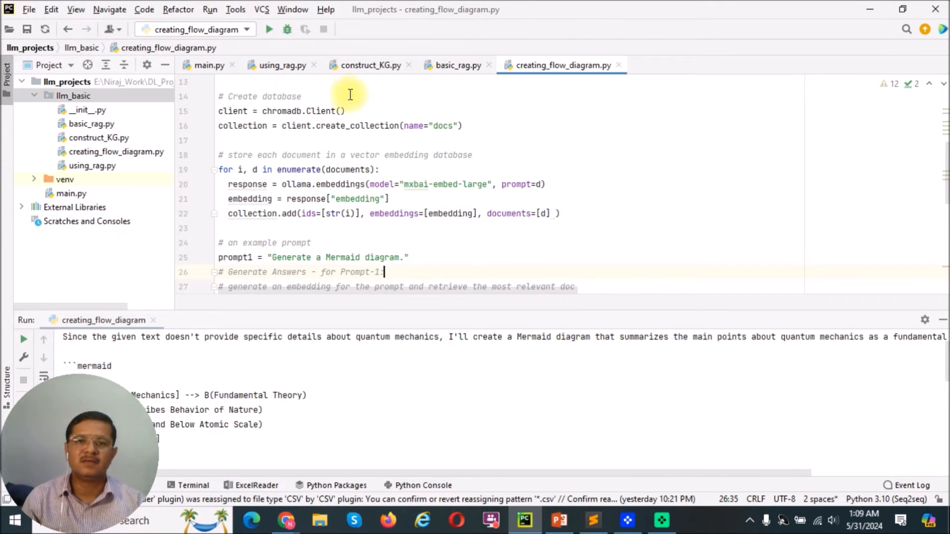
{"action": "mouse_move", "coordinate": [498, 184]}
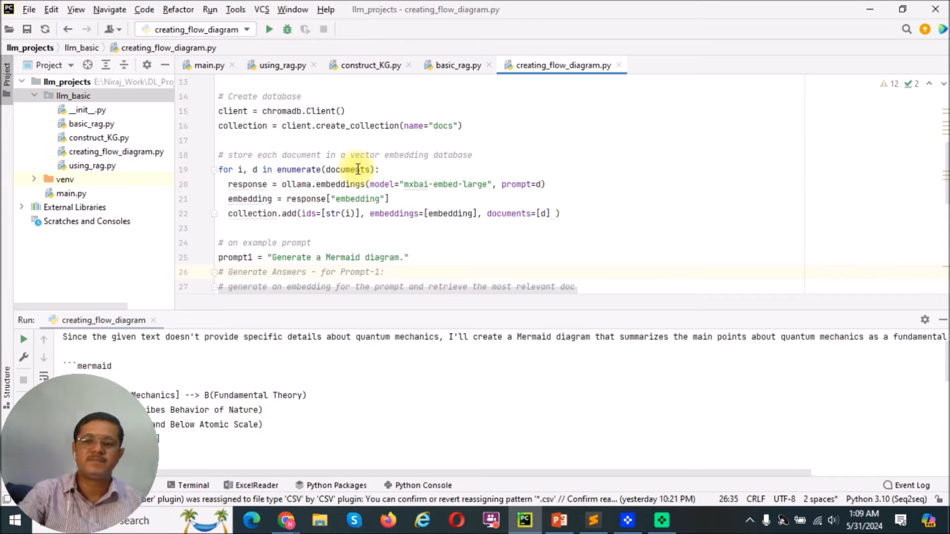
{"action": "scroll", "scroll_direction": "down", "scroll_amount": 3}
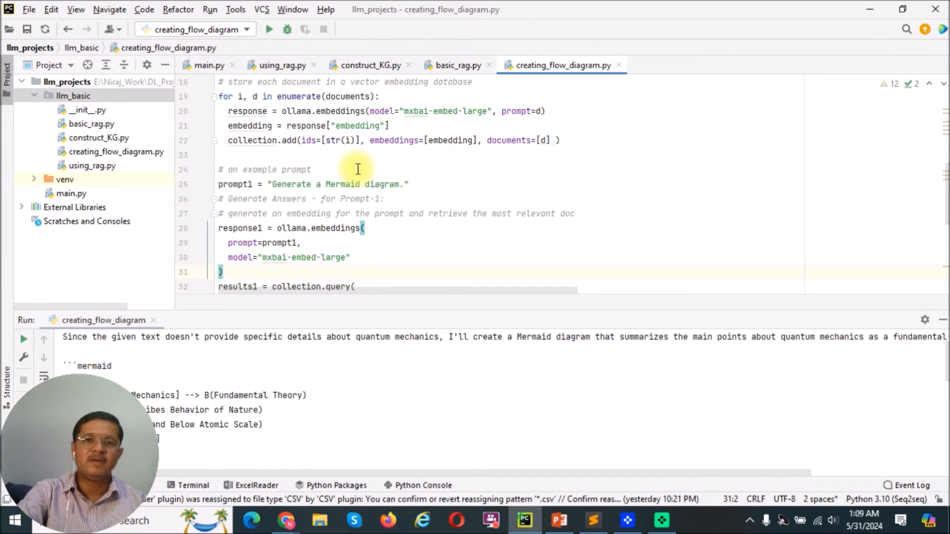
{"action": "mouse_move", "coordinate": [450, 367]}
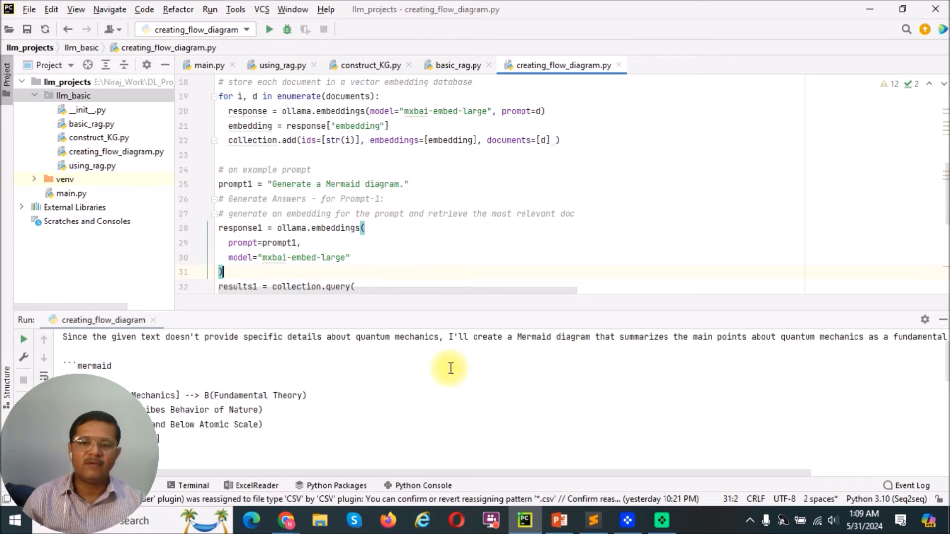
{"action": "left_click", "coordinate": [559, 520]}
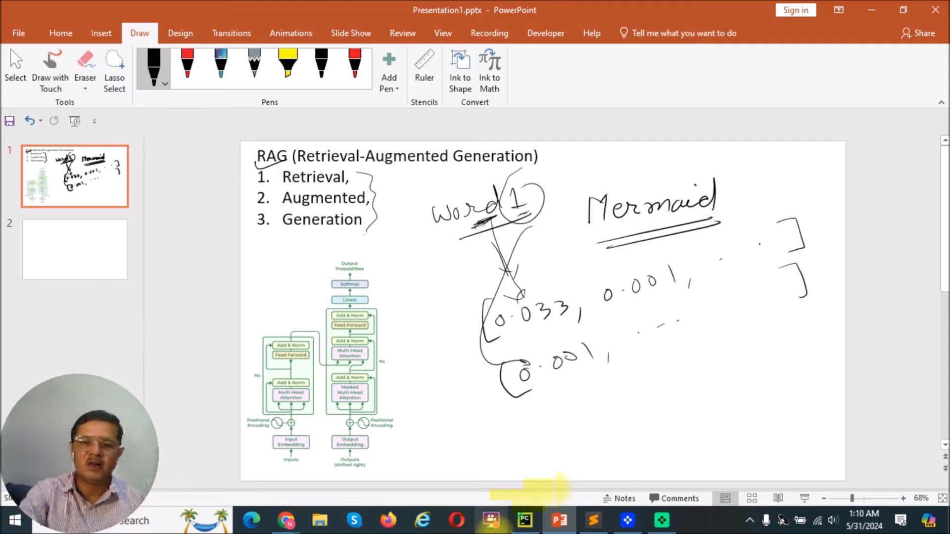
{"action": "left_click", "coordinate": [524, 520]}
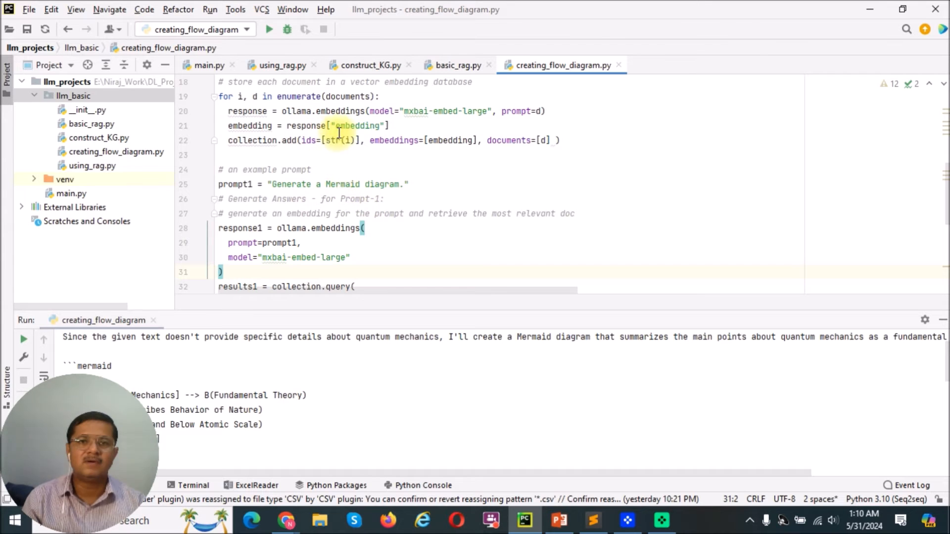
{"action": "mouse_move", "coordinate": [367, 184]}
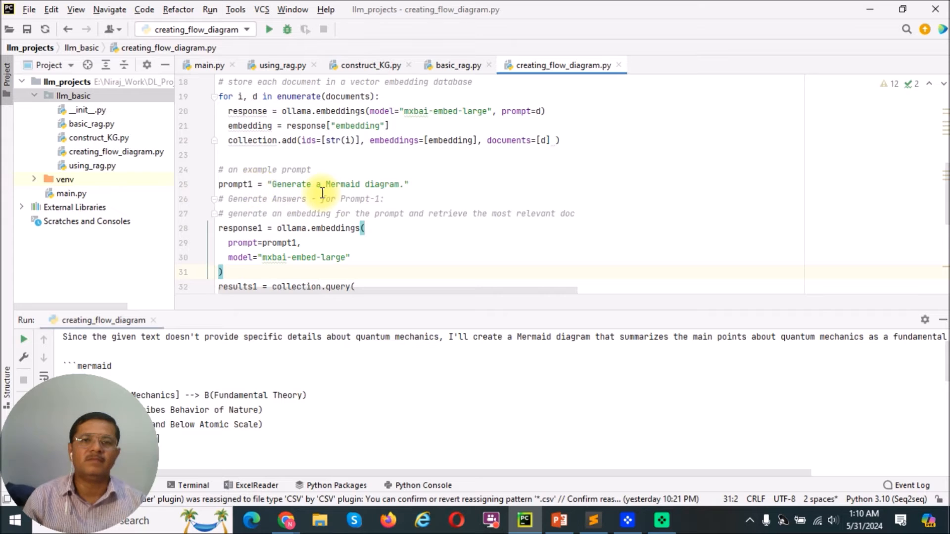
{"action": "mouse_move", "coordinate": [276, 184]}
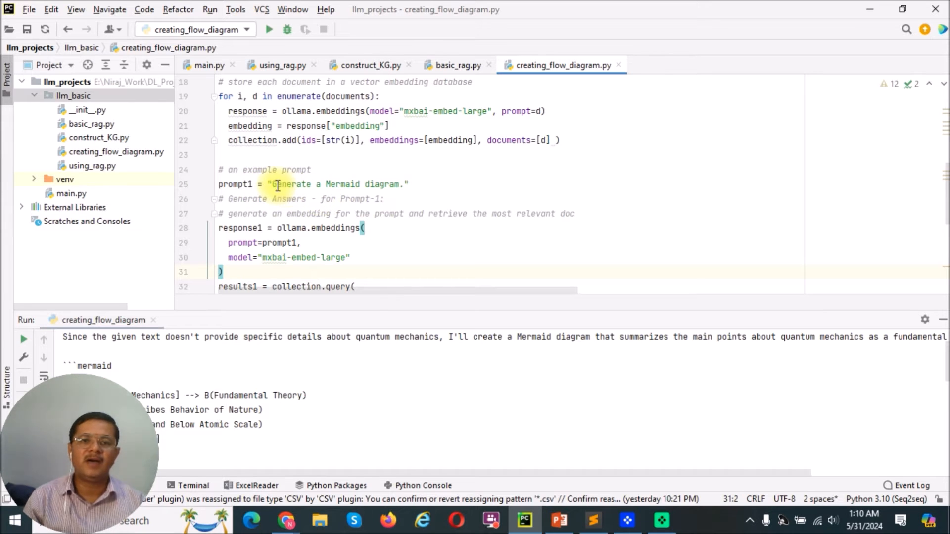
{"action": "mouse_move", "coordinate": [349, 184]}
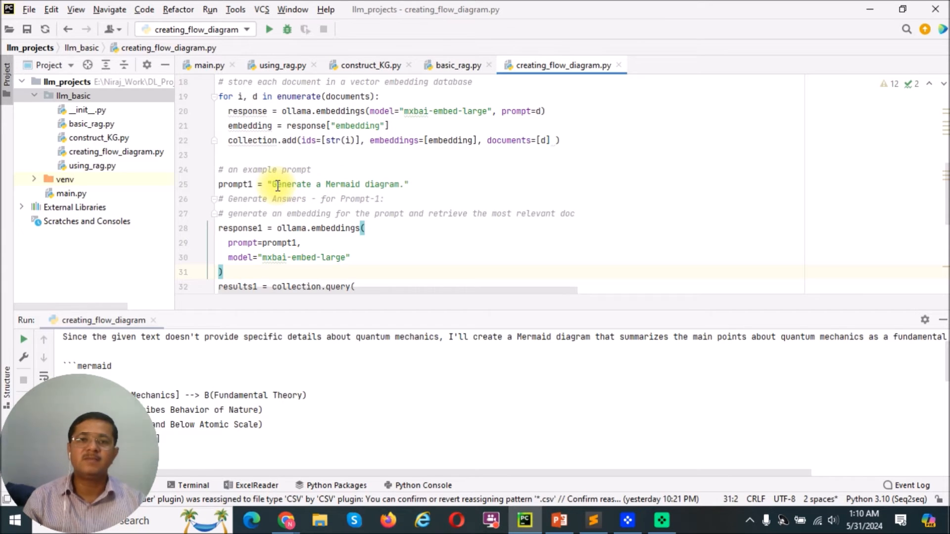
{"action": "mouse_move", "coordinate": [361, 184]}
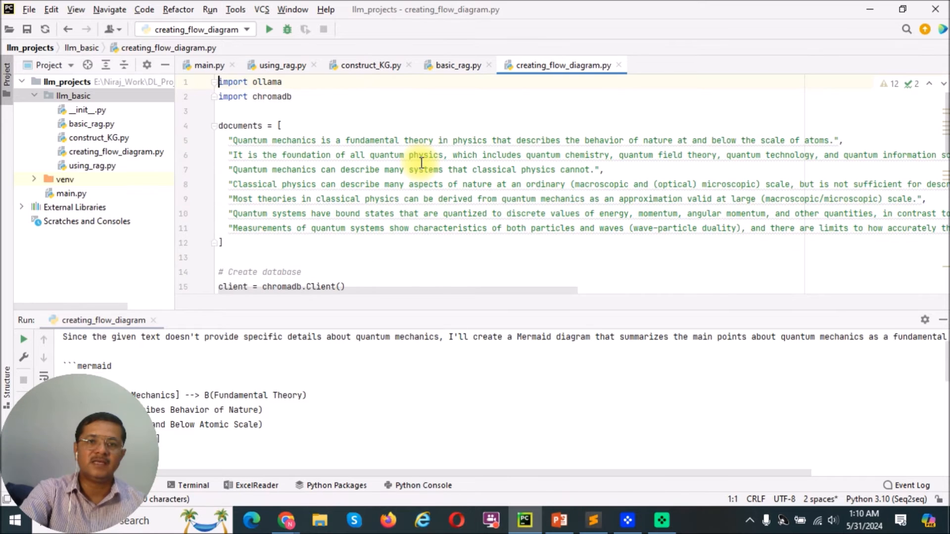
{"action": "scroll", "scroll_direction": "down", "scroll_amount": 3}
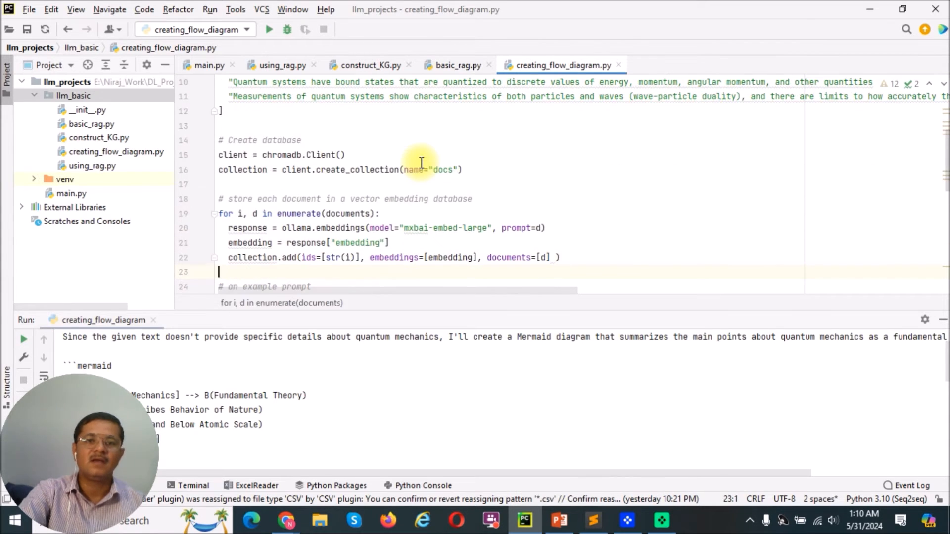
{"action": "scroll", "scroll_direction": "down", "scroll_amount": 3}
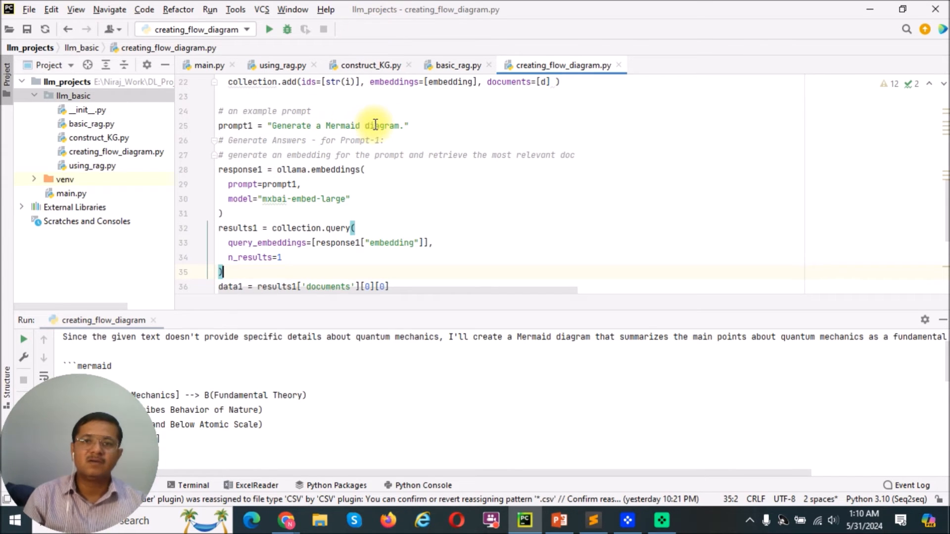
{"action": "mouse_move", "coordinate": [273, 199]}
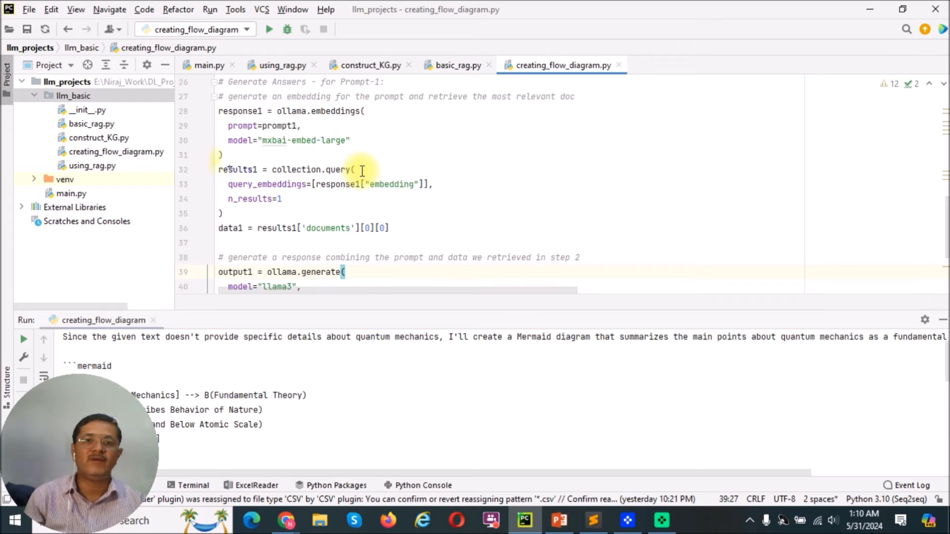
{"action": "mouse_move", "coordinate": [351, 140]}
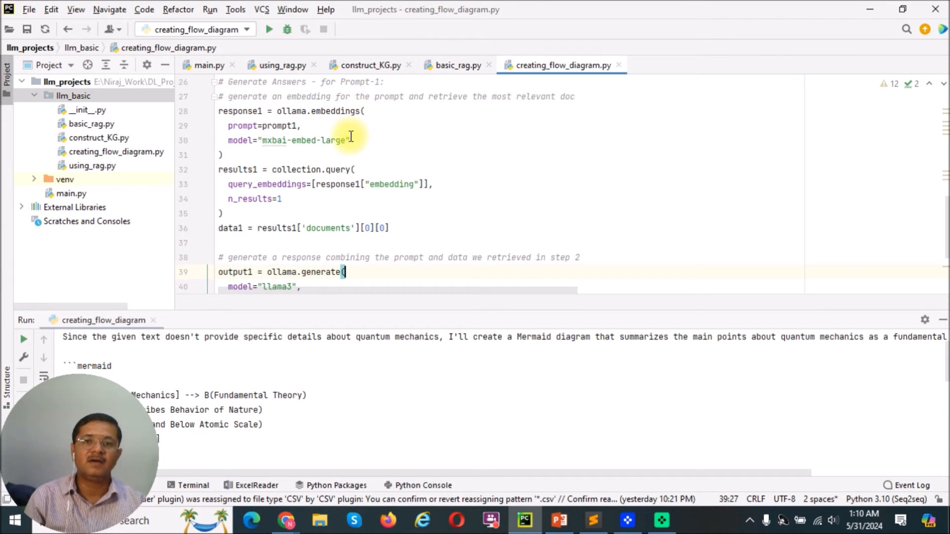
{"action": "mouse_move", "coordinate": [328, 156]}
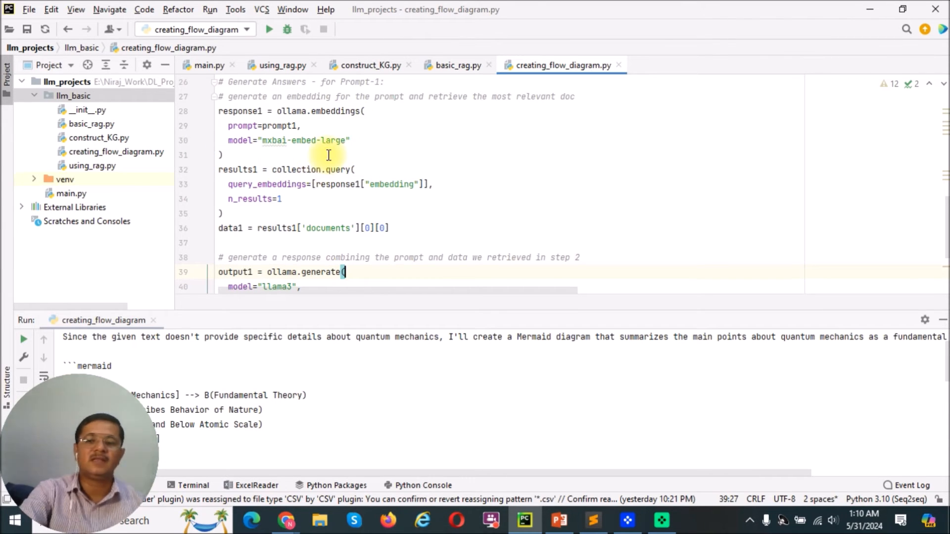
{"action": "scroll", "scroll_direction": "up", "scroll_amount": 3}
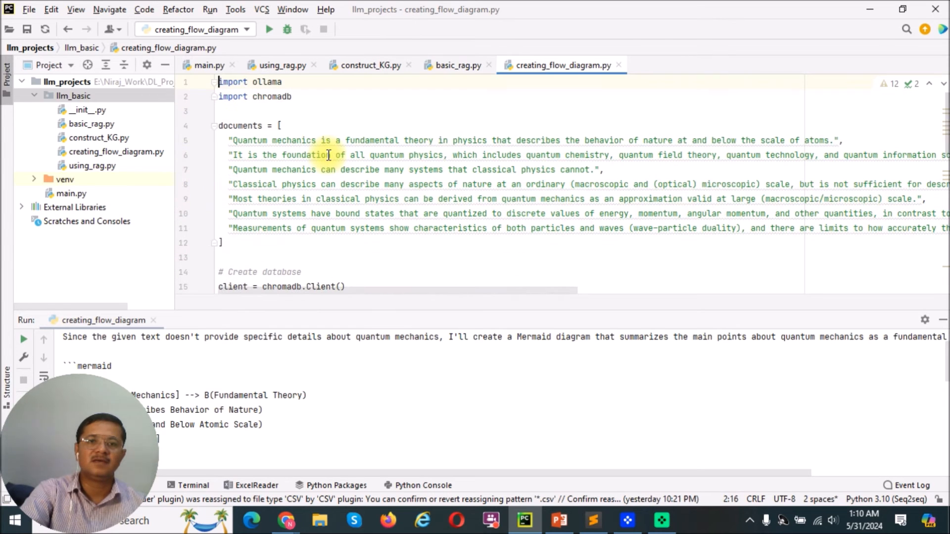
{"action": "left_click", "coordinate": [292, 97]}
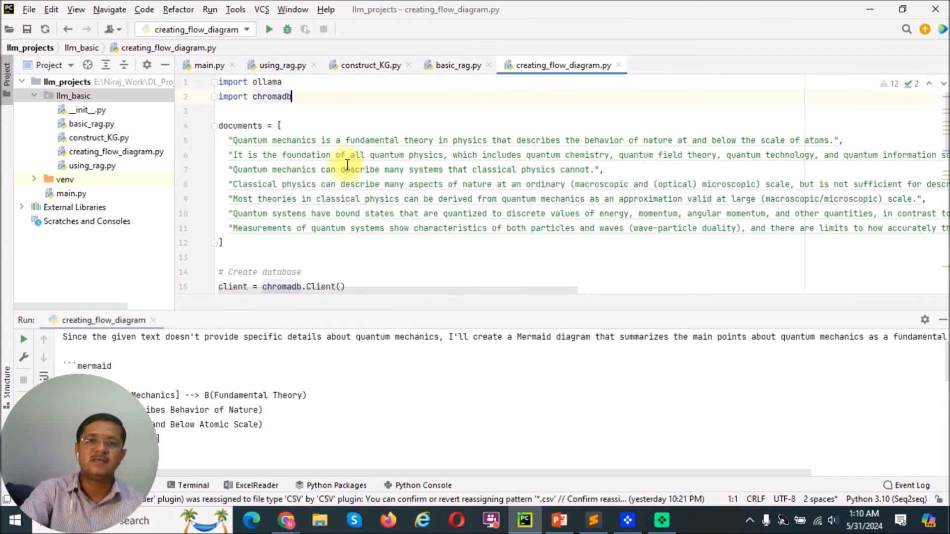
{"action": "scroll", "scroll_direction": "down", "scroll_amount": 3}
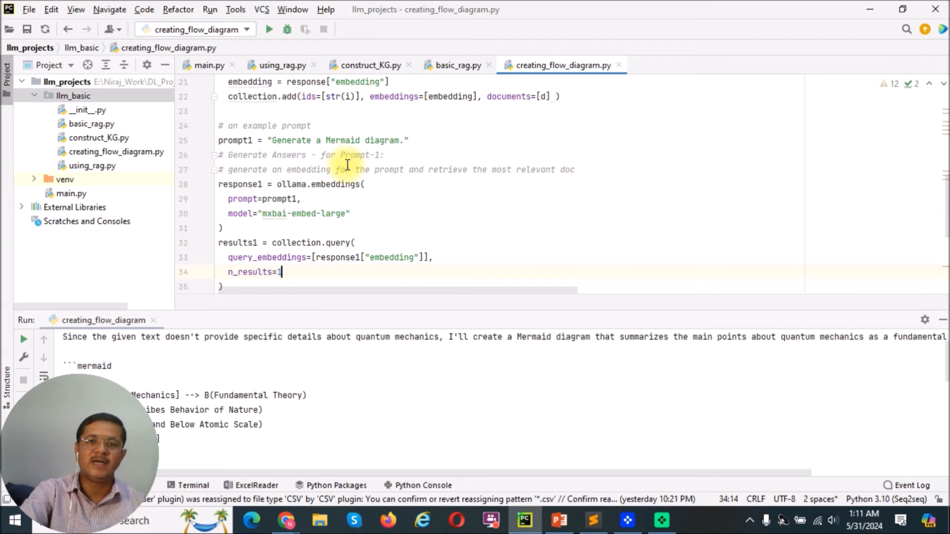
{"action": "mouse_move", "coordinate": [153, 235]}
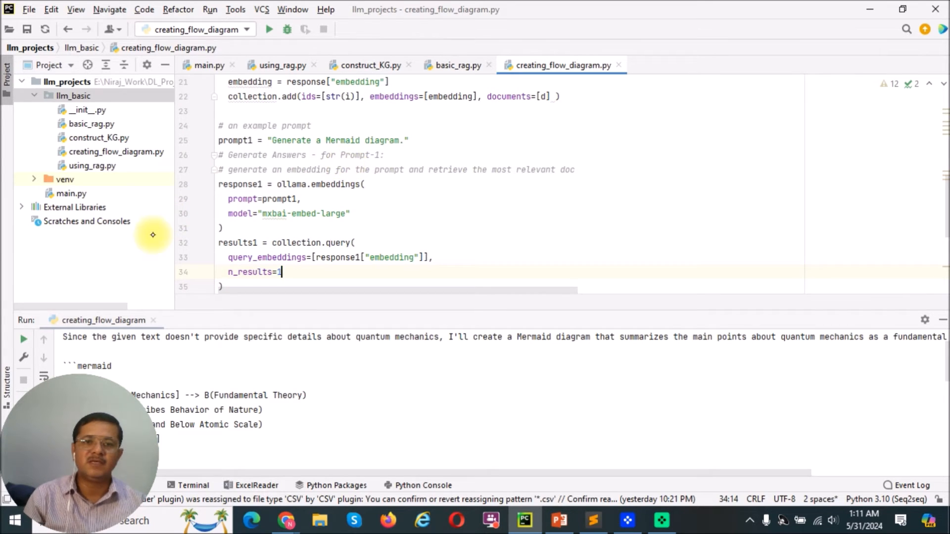
{"action": "mouse_move", "coordinate": [305, 220]}
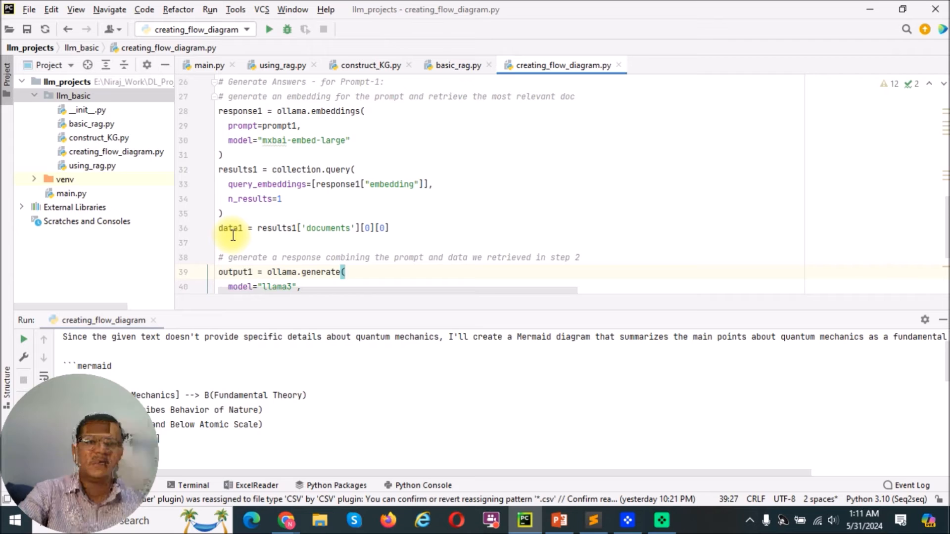
{"action": "scroll", "scroll_direction": "down", "scroll_amount": 3}
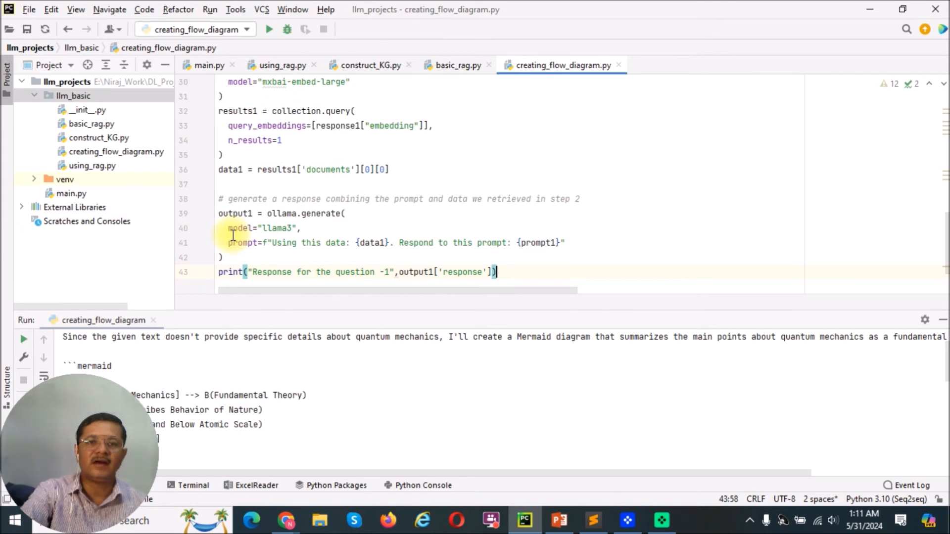
{"action": "mouse_move", "coordinate": [466, 242]}
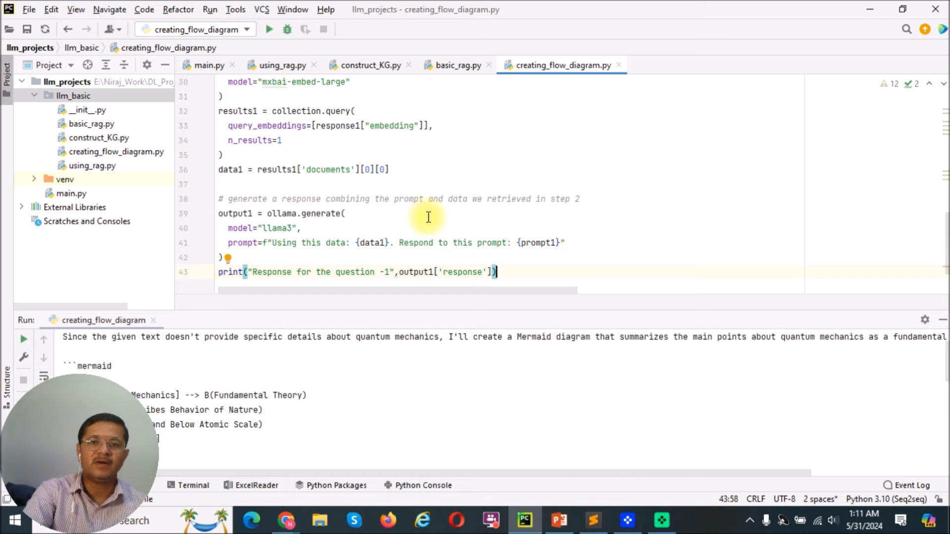
{"action": "mouse_move", "coordinate": [530, 255]}
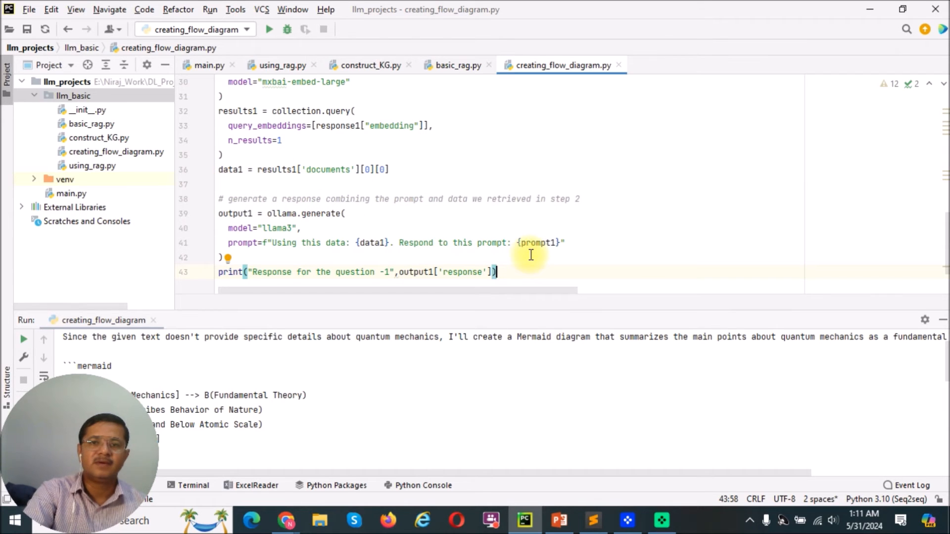
{"action": "mouse_move", "coordinate": [321, 247]}
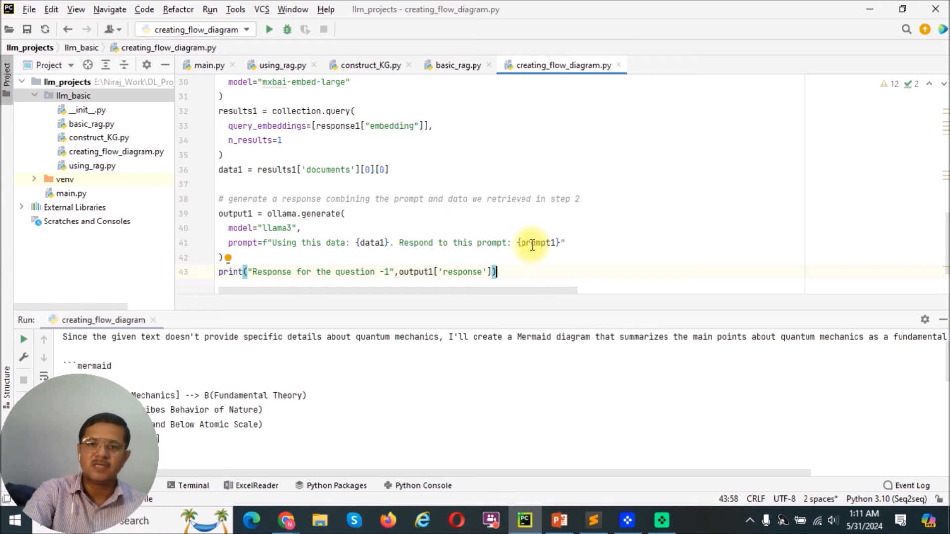
{"action": "mouse_move", "coordinate": [431, 249]}
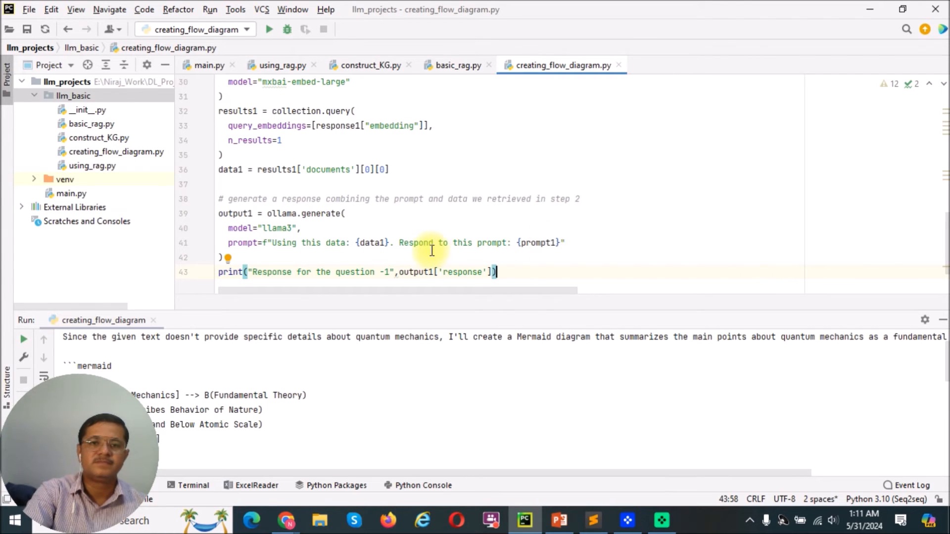
{"action": "mouse_move", "coordinate": [416, 271]}
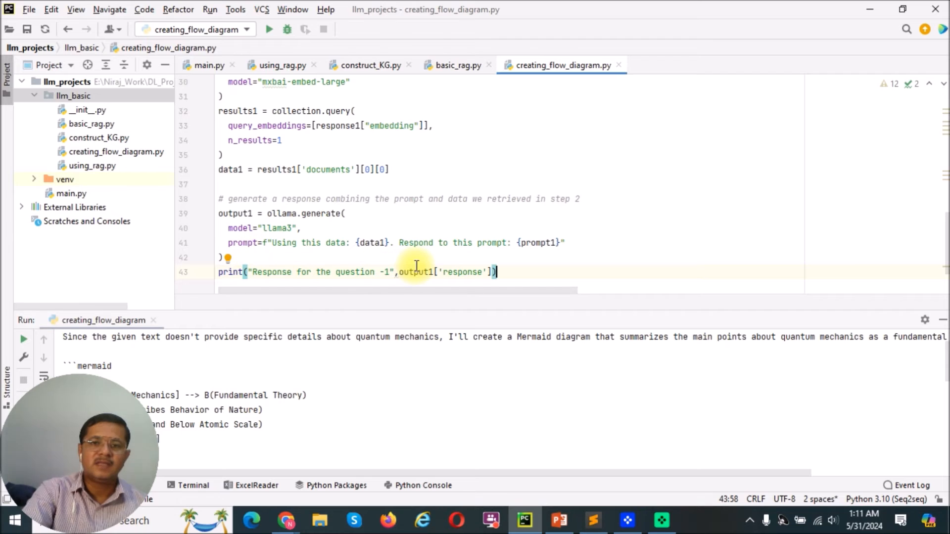
{"action": "mouse_move", "coordinate": [386, 333]}
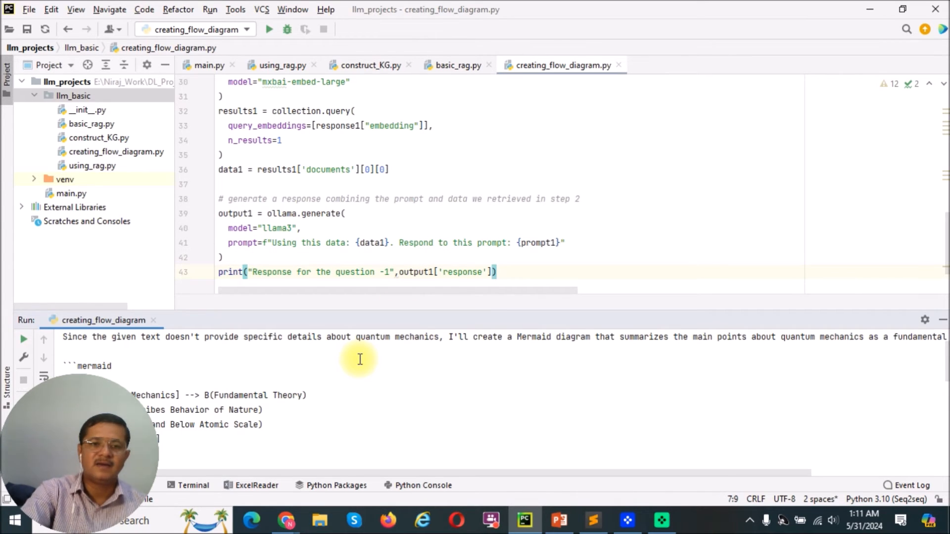
Select the run-output lines from 'graph LR' to 'F[Atoms] --> D' and copy them.
{"action": "scroll", "scroll_direction": "down", "scroll_amount": 3}
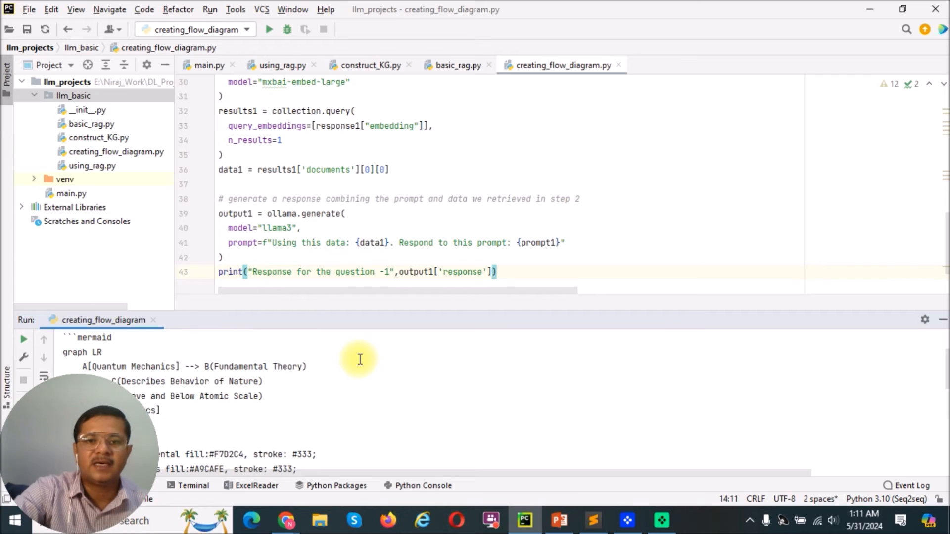
{"action": "mouse_move", "coordinate": [444, 309]}
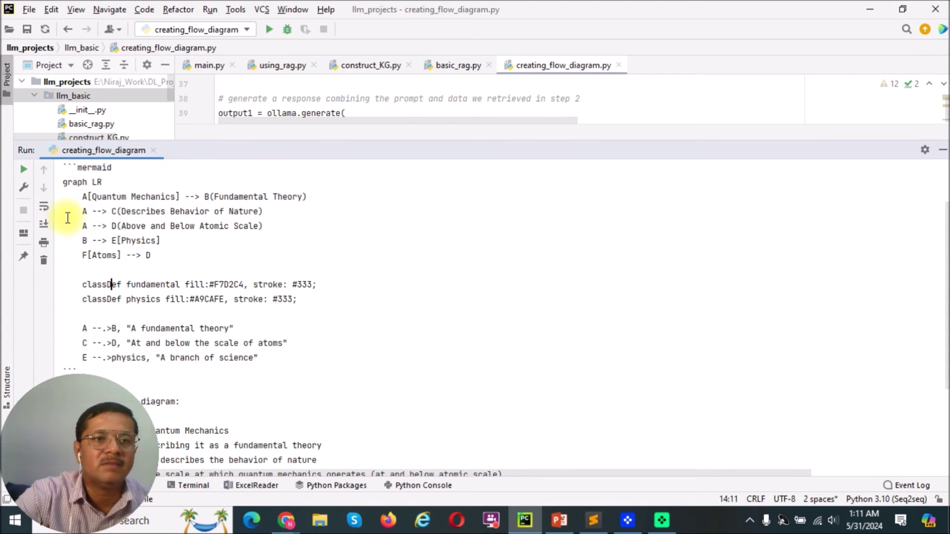
{"action": "left_click", "coordinate": [67, 181]}
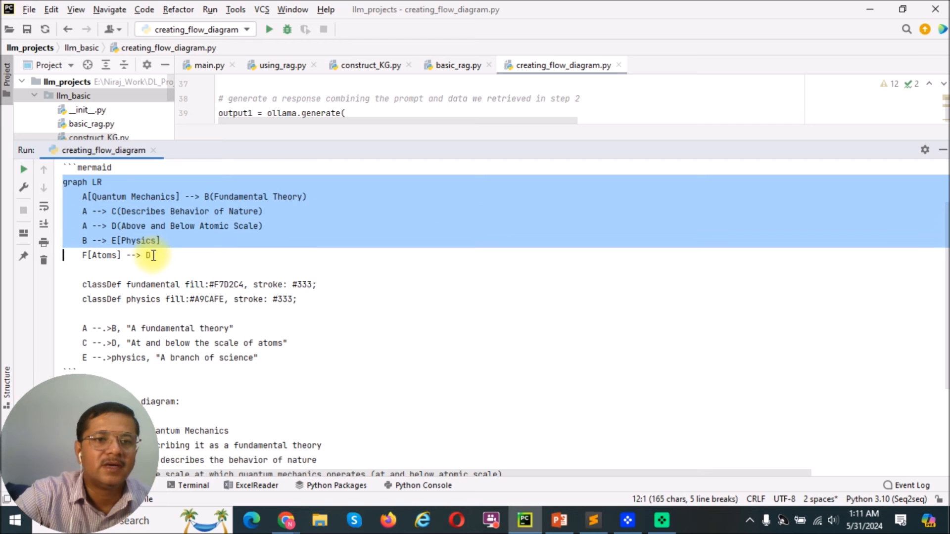
{"action": "key", "text": "Return"}
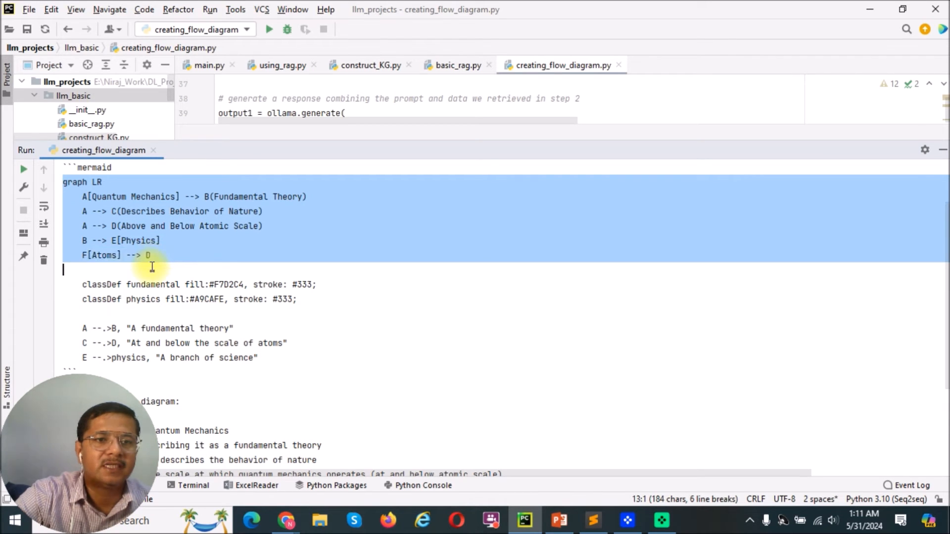
{"action": "key", "text": "Backspace"}
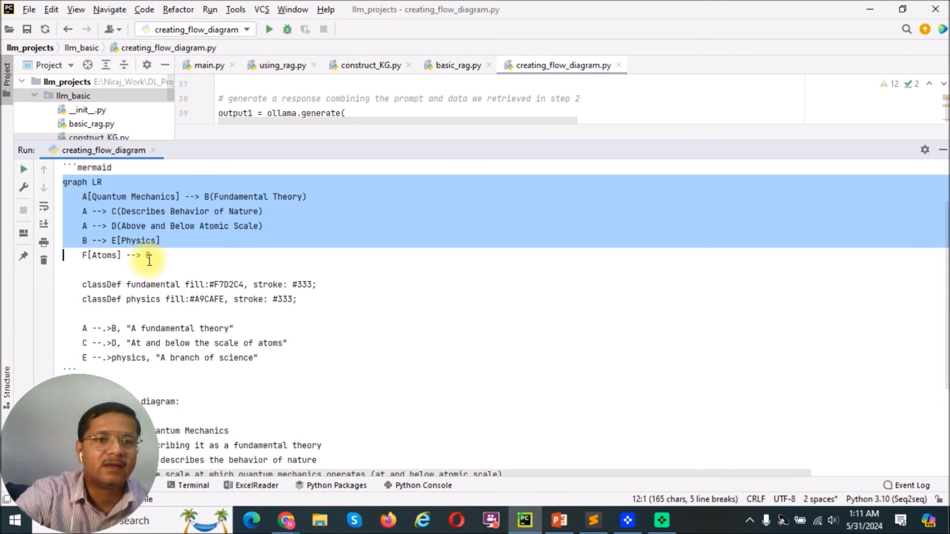
{"action": "key", "text": "Return"}
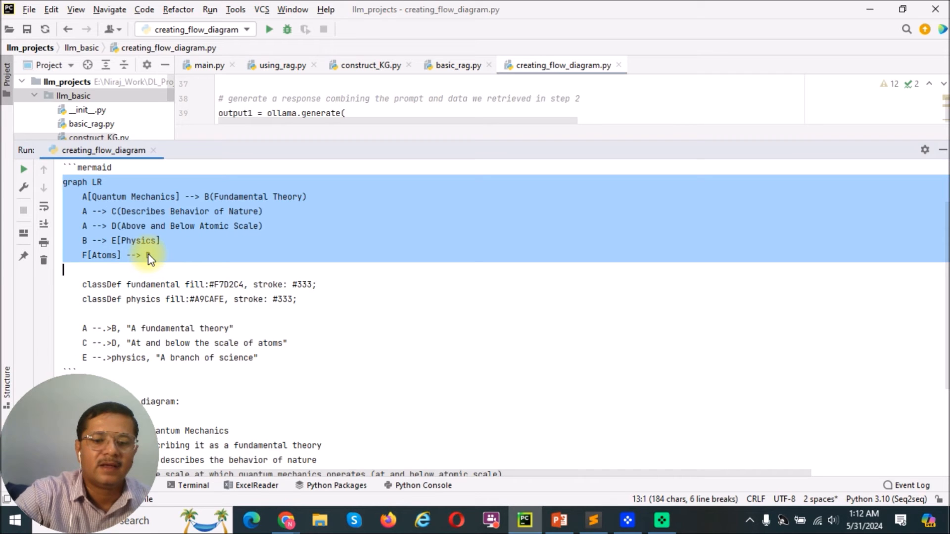
{"action": "right_click", "coordinate": [170, 261]}
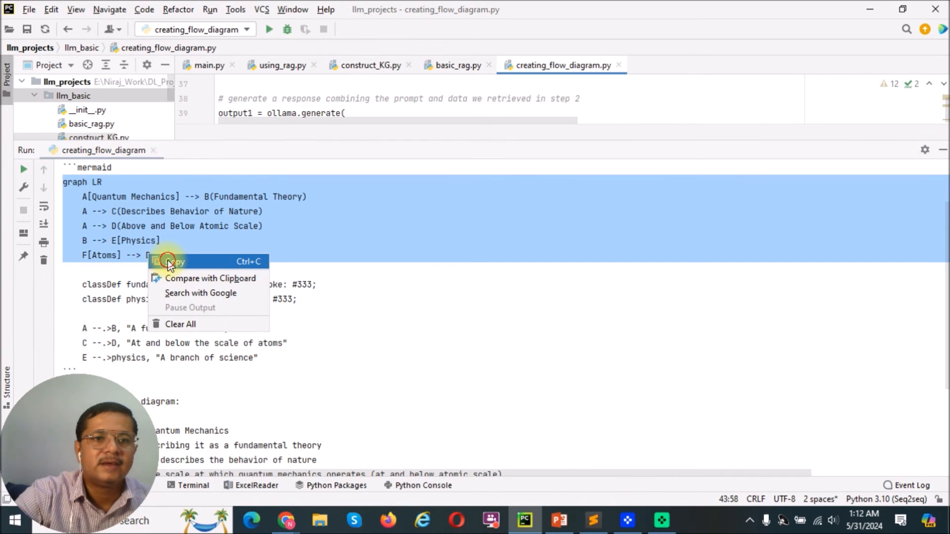
{"action": "left_click", "coordinate": [171, 261]}
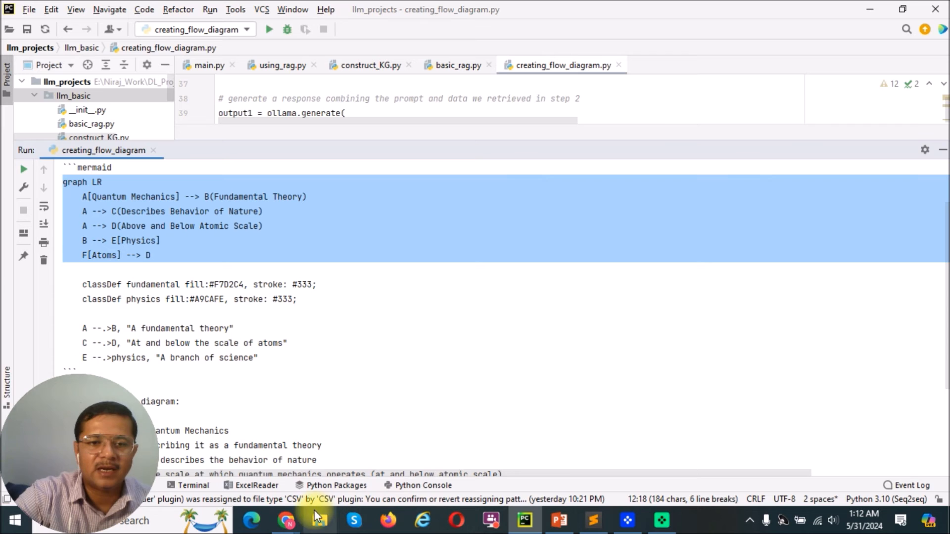
{"action": "left_click", "coordinate": [286, 520]}
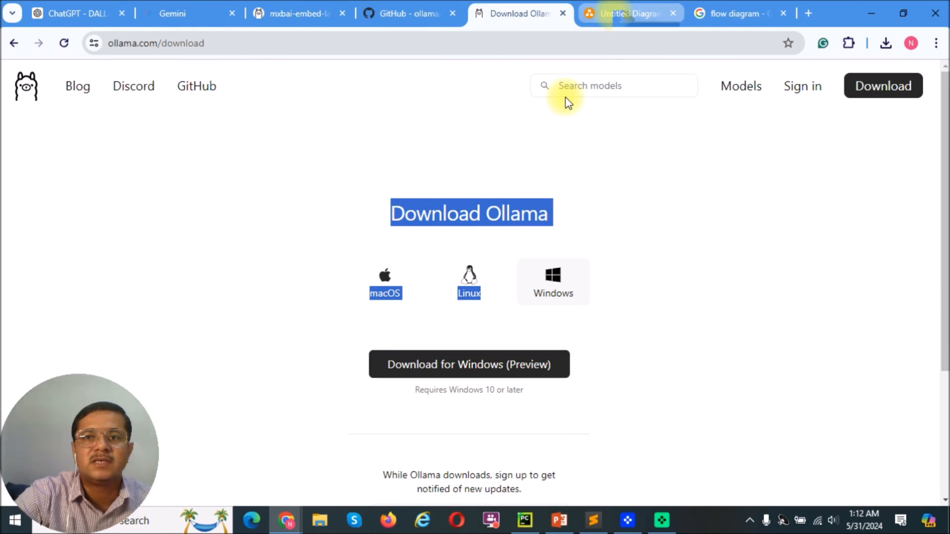
In the untitled draw.io diagram, open Insert > Advanced > Mermaid.
{"action": "left_click", "coordinate": [630, 13]}
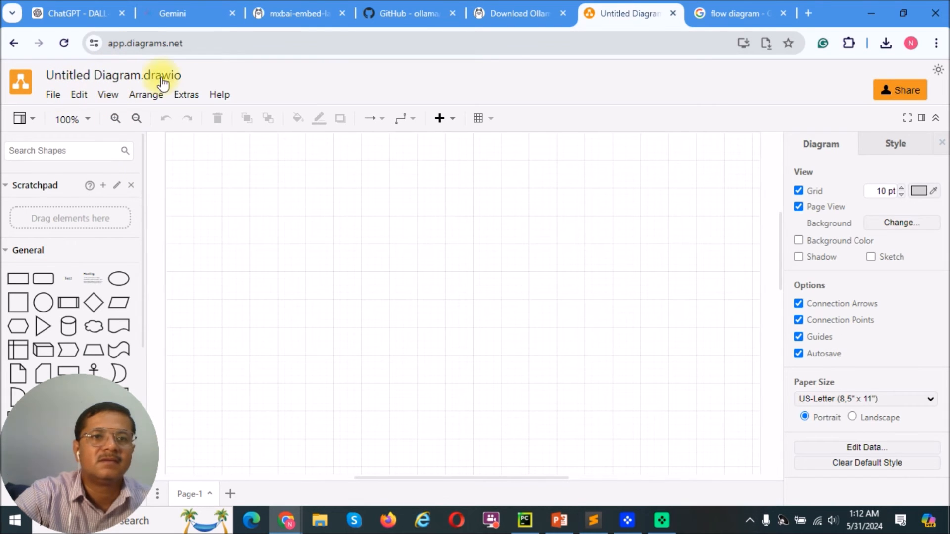
{"action": "mouse_move", "coordinate": [343, 118]}
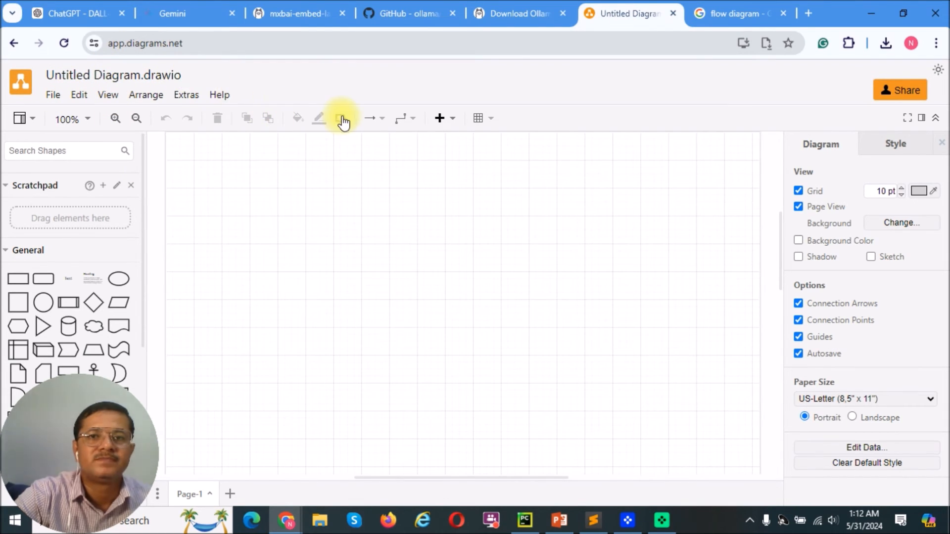
{"action": "left_click", "coordinate": [439, 119]}
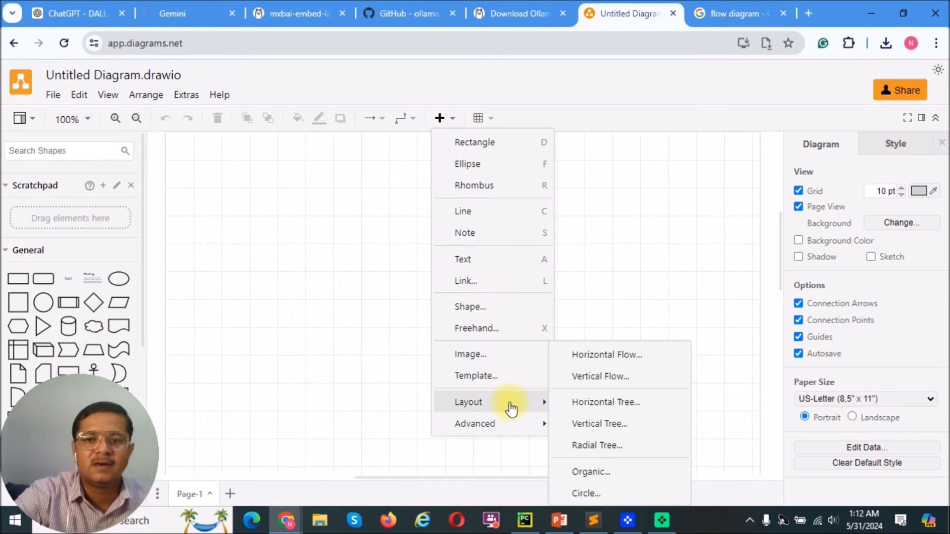
{"action": "mouse_move", "coordinate": [475, 424]}
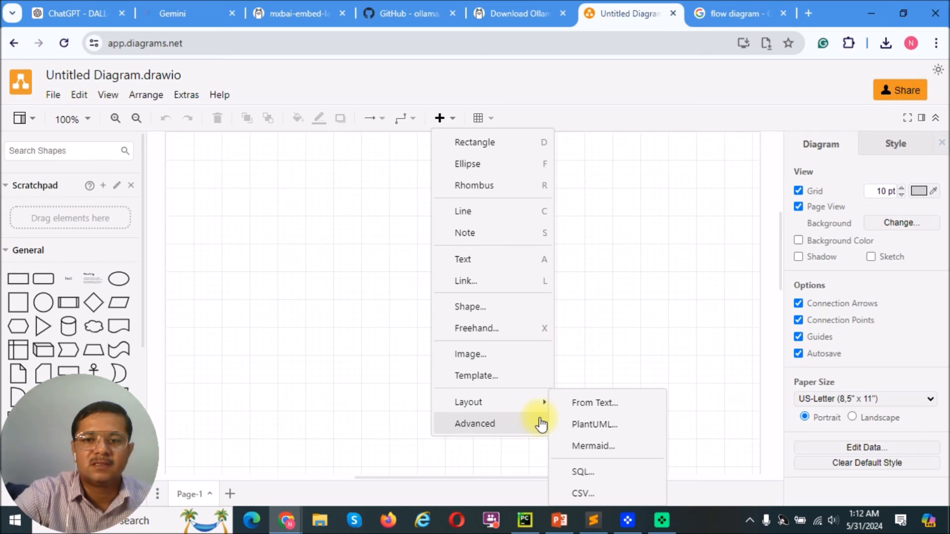
{"action": "mouse_move", "coordinate": [583, 424]}
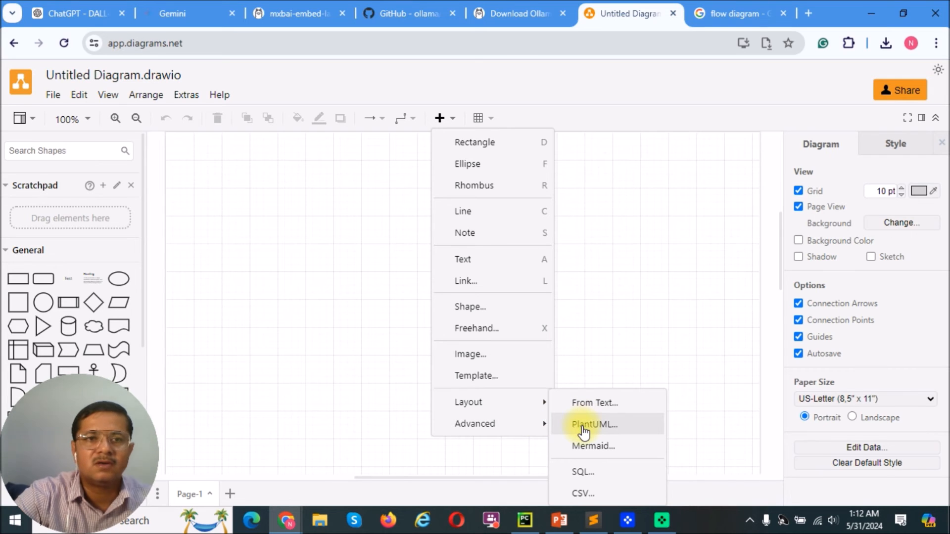
{"action": "mouse_move", "coordinate": [593, 446]}
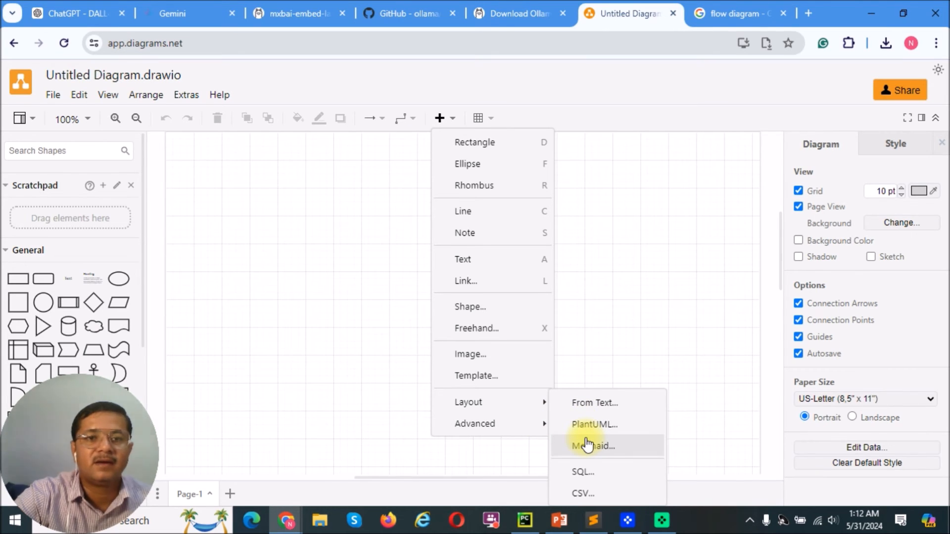
{"action": "mouse_move", "coordinate": [588, 451]}
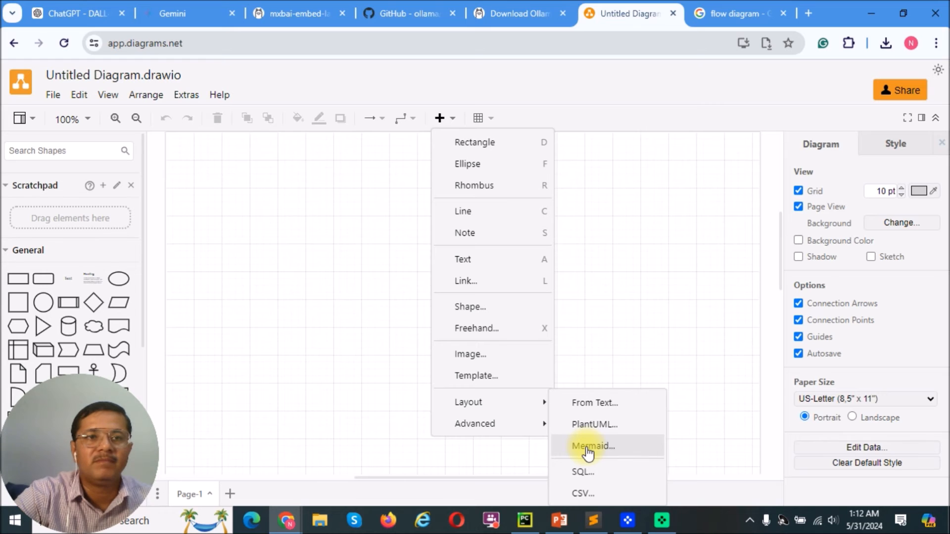
{"action": "left_click", "coordinate": [592, 446]}
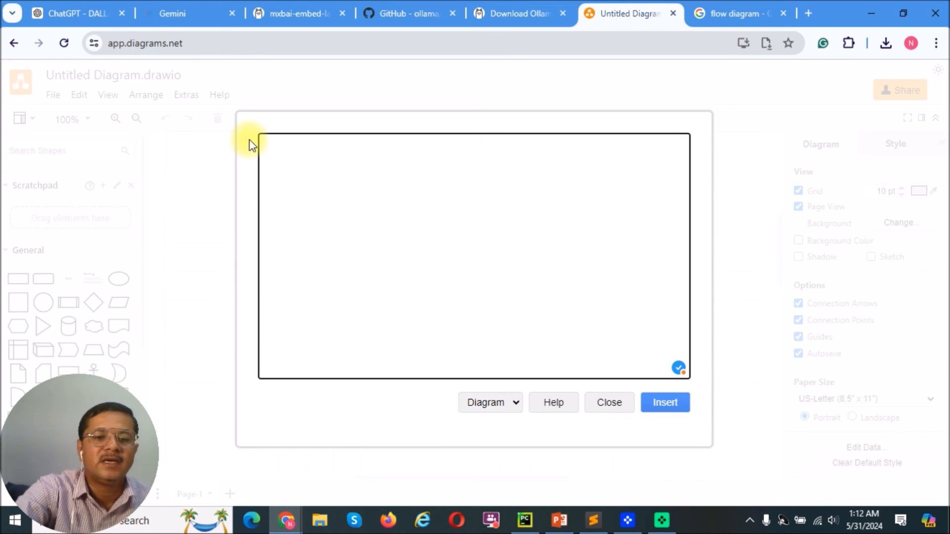
Paste the 'graph LR' Mermaid code and end each line with a semicolon.
{"action": "type", "text": "graph LR"}
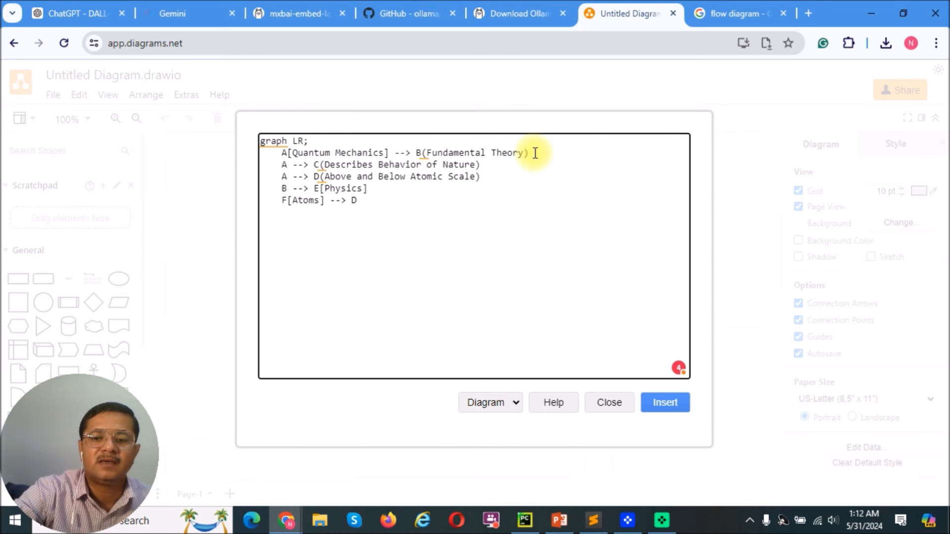
{"action": "type", "text": ";"}
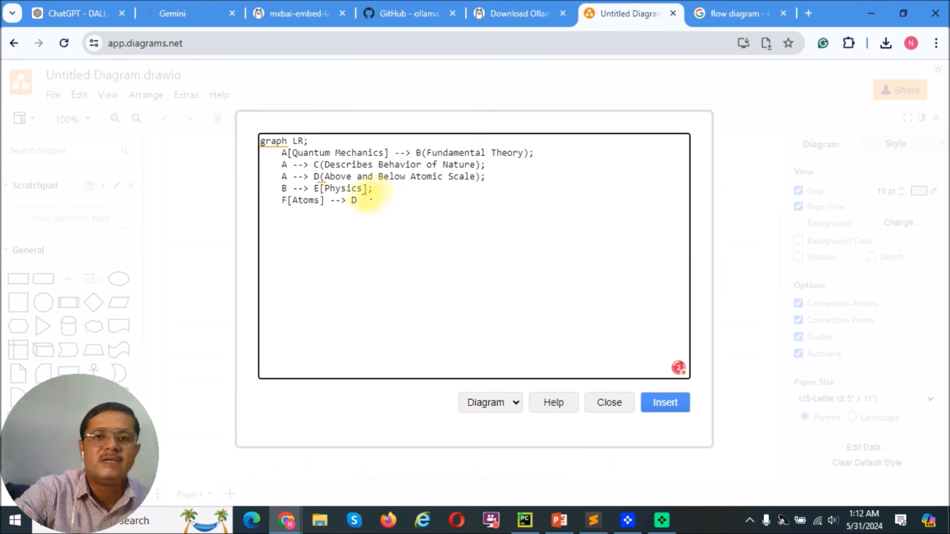
{"action": "type", "text": ";"}
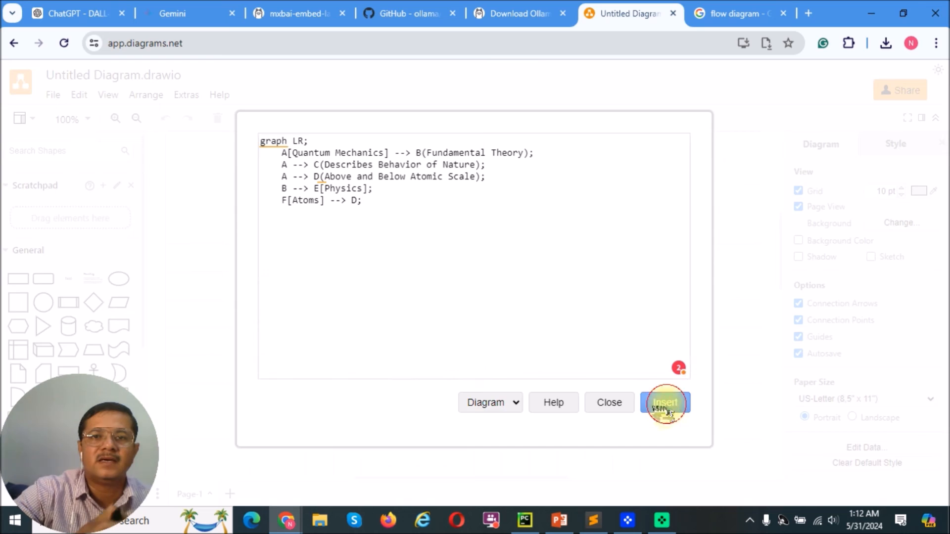
Insert the Mermaid-generated Quantum Mechanics flow diagram onto the canvas, click through its nodes, then return to PyCharm.
{"action": "left_click", "coordinate": [665, 402]}
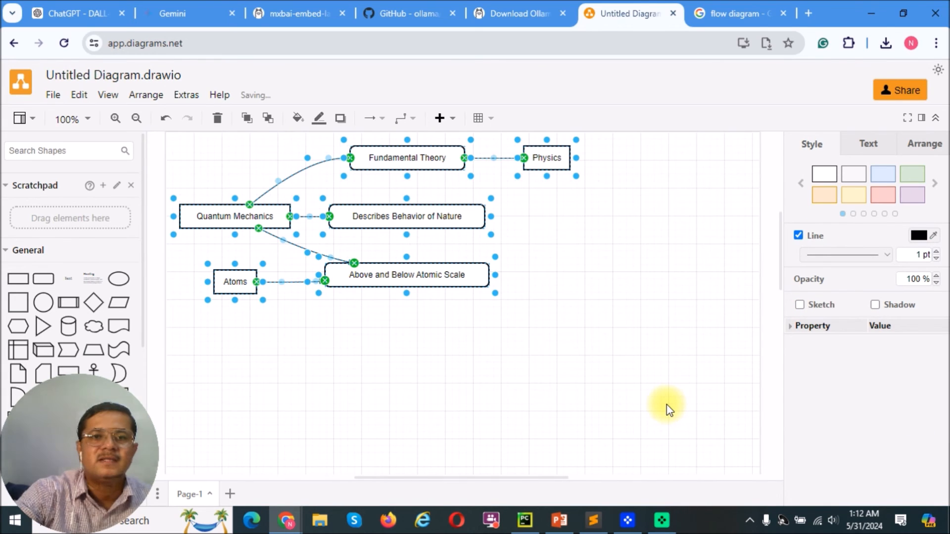
{"action": "left_click", "coordinate": [606, 348]}
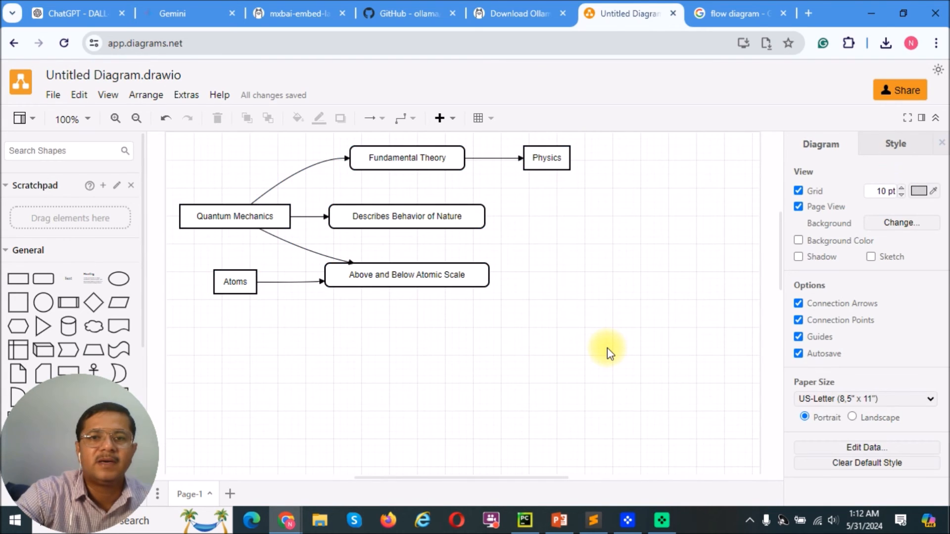
{"action": "mouse_move", "coordinate": [488, 162]}
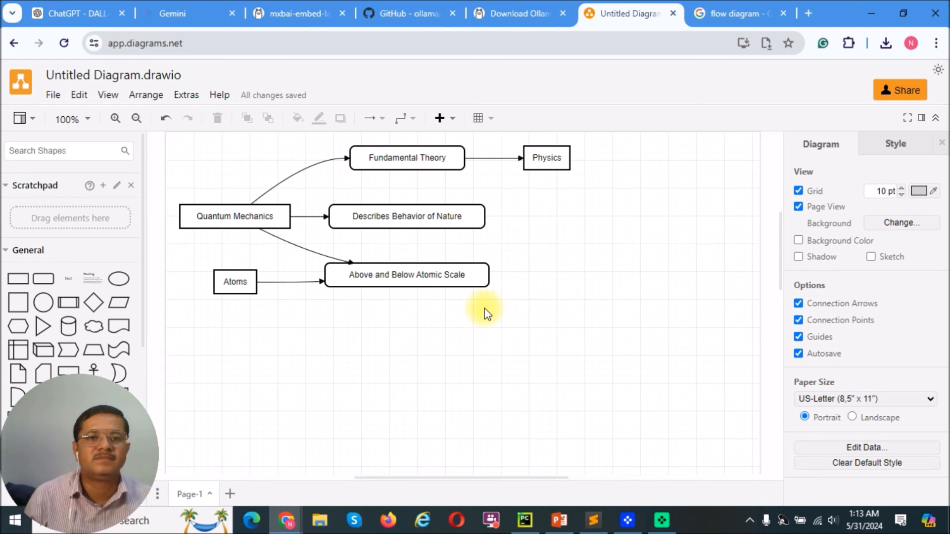
{"action": "left_click", "coordinate": [407, 157]}
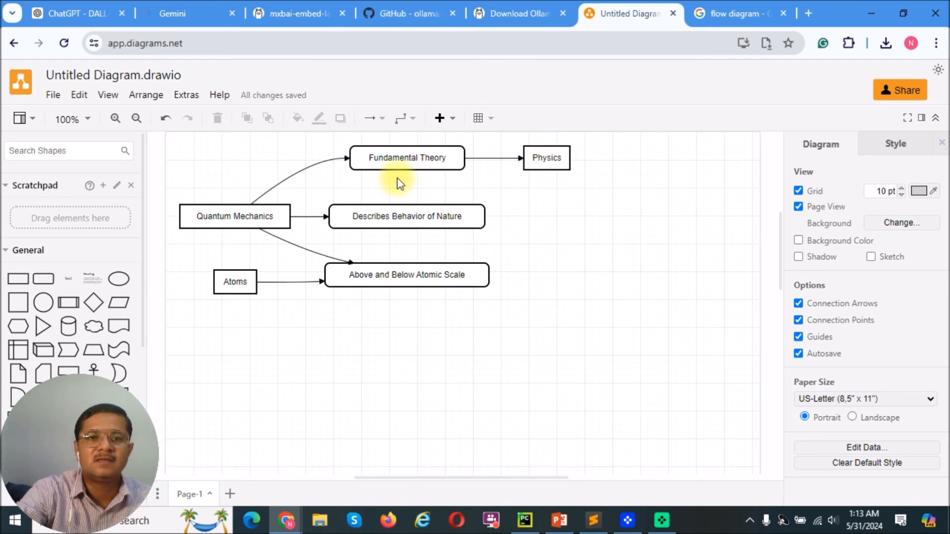
{"action": "left_click", "coordinate": [407, 216]}
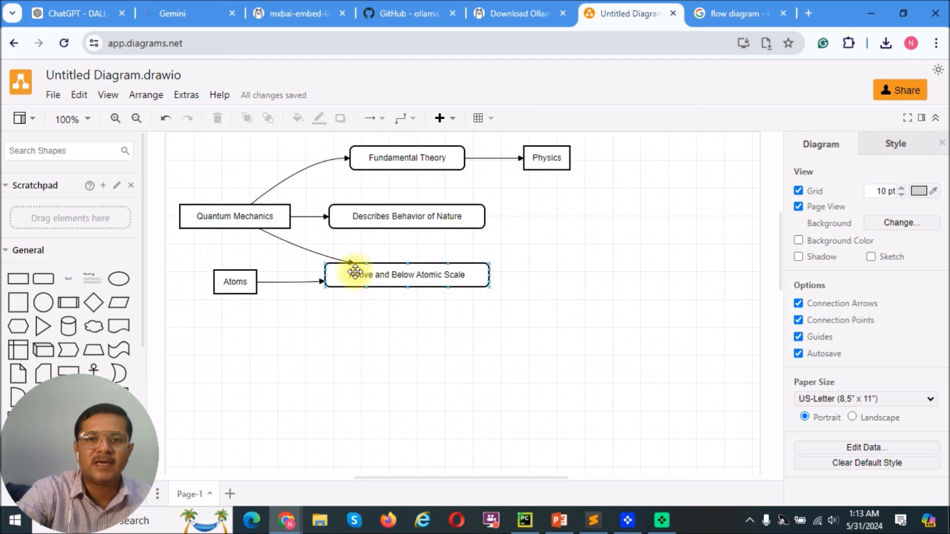
{"action": "left_click", "coordinate": [247, 306]}
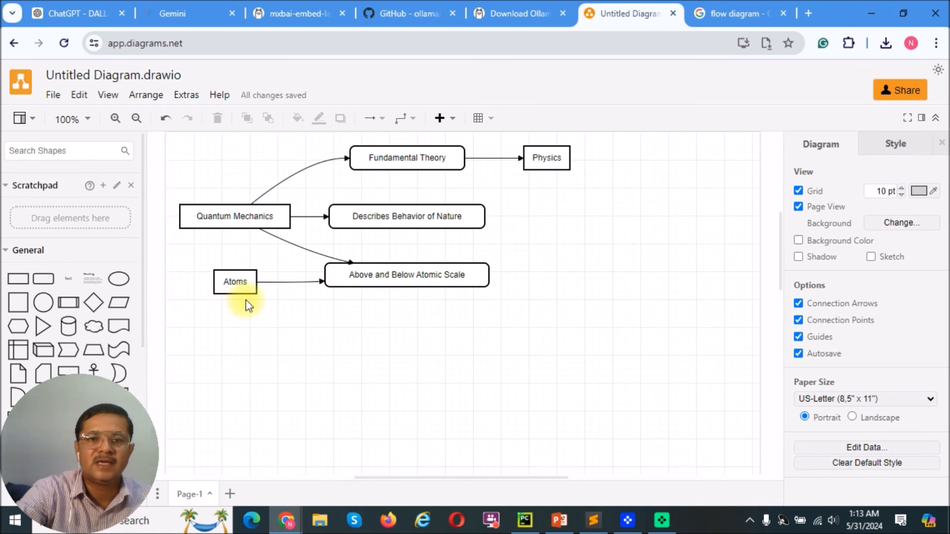
{"action": "mouse_move", "coordinate": [306, 323]}
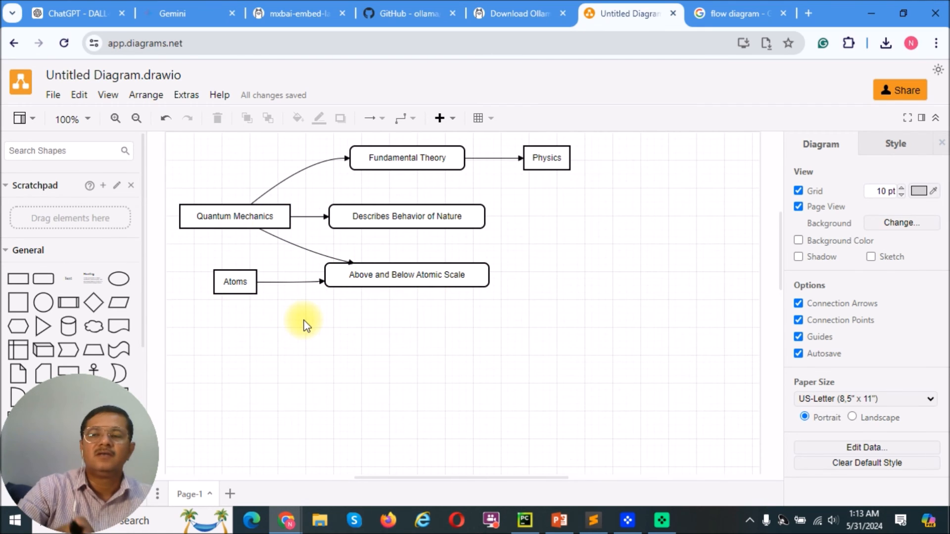
{"action": "mouse_move", "coordinate": [554, 506]}
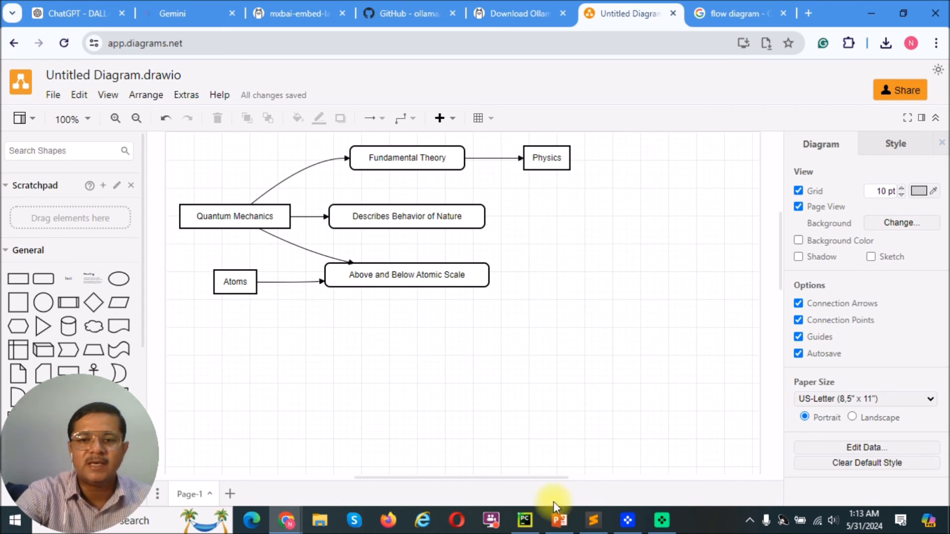
{"action": "left_click", "coordinate": [525, 520]}
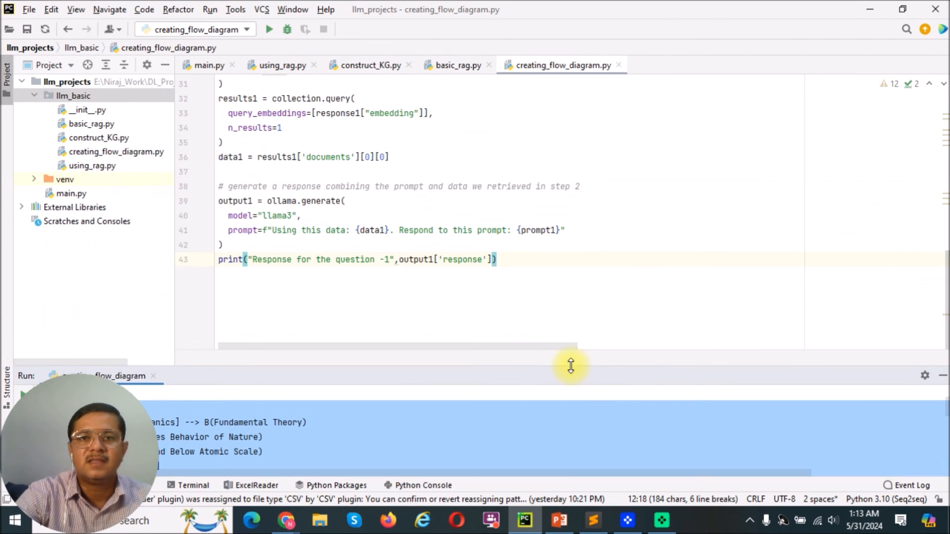
Focus the creating_flow_diagram.py editor to show its imports and documents list.
{"action": "left_click", "coordinate": [568, 172]}
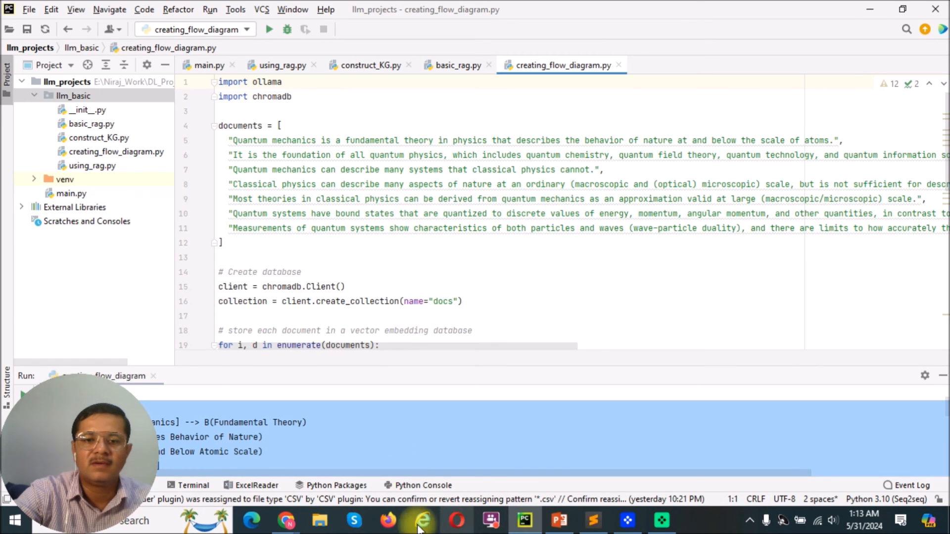
{"action": "mouse_move", "coordinate": [286, 520]}
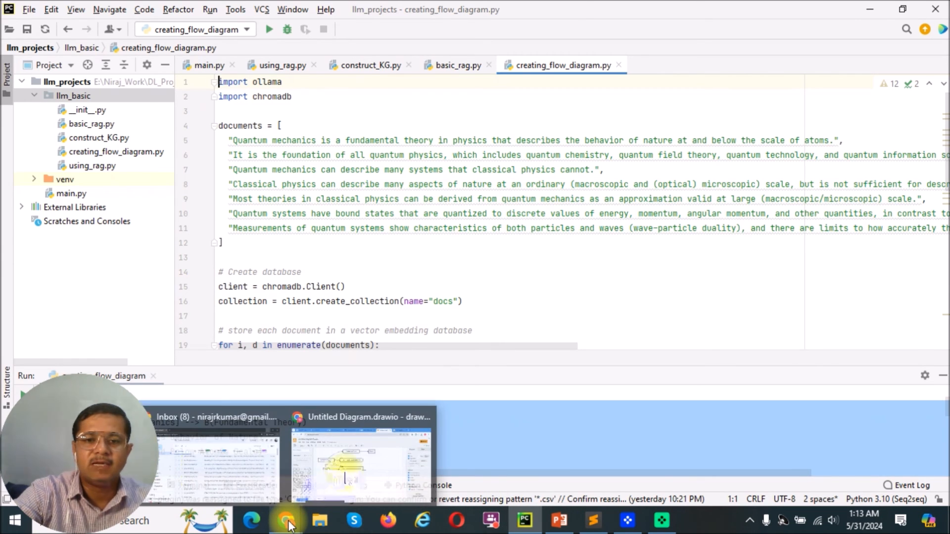
Check the example flow diagram results, then give Describes Behavior of Nature a light orange fill.
{"action": "left_click", "coordinate": [361, 460]}
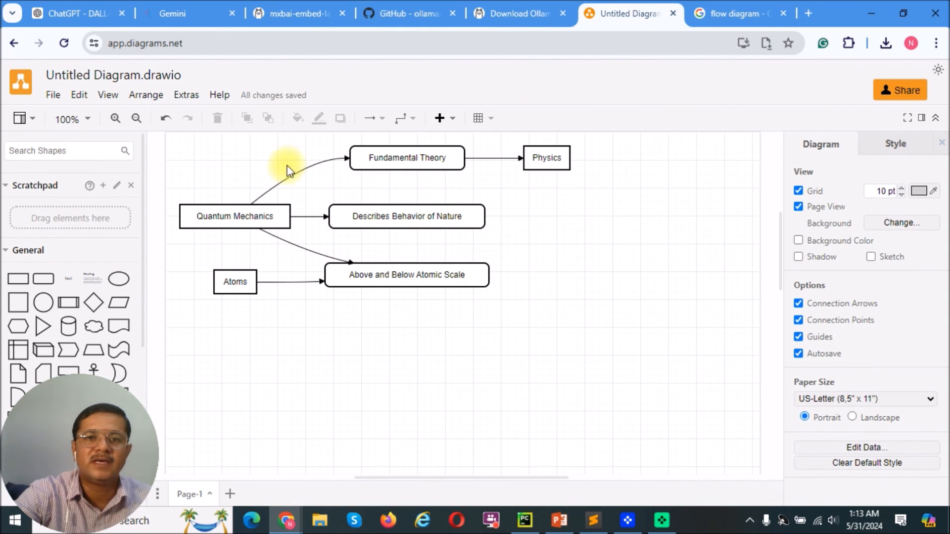
{"action": "mouse_move", "coordinate": [613, 68]}
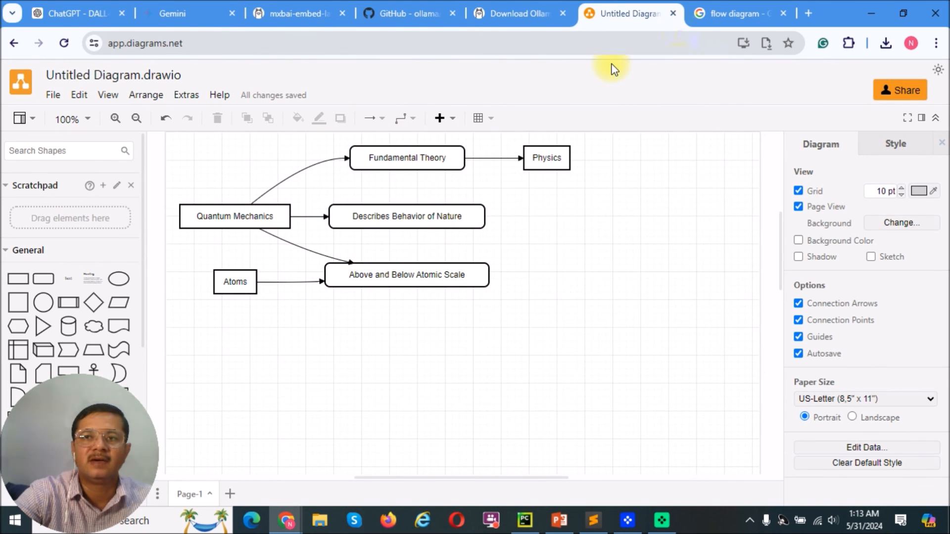
{"action": "left_click", "coordinate": [736, 13]}
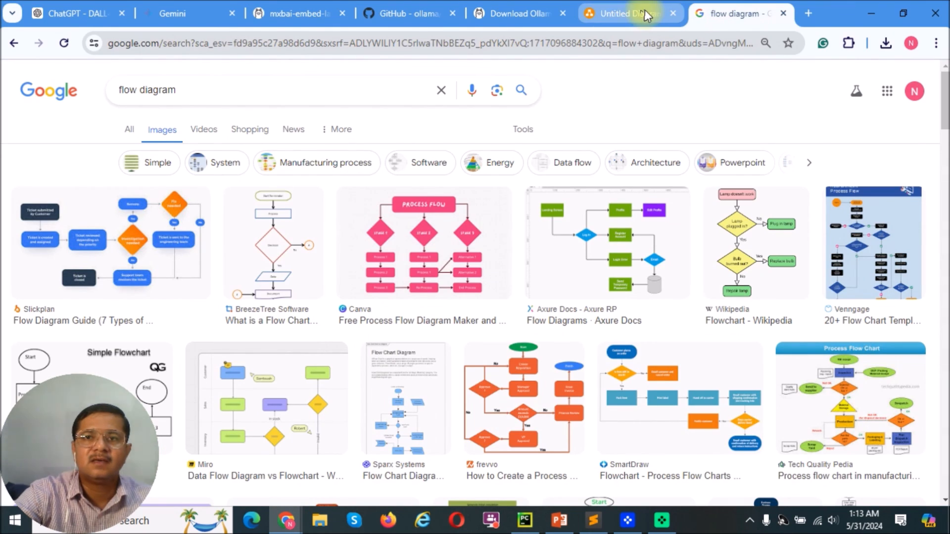
{"action": "left_click", "coordinate": [630, 13]}
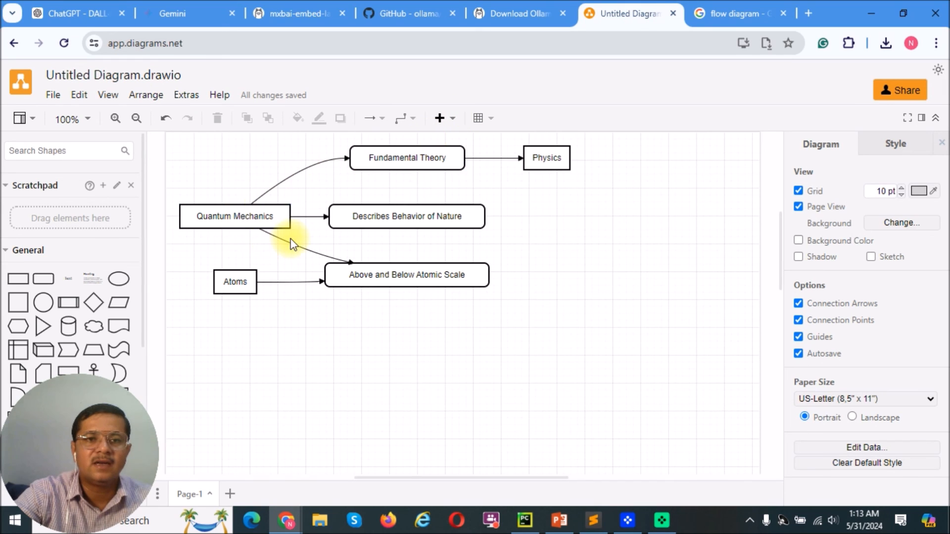
{"action": "left_click", "coordinate": [407, 216]}
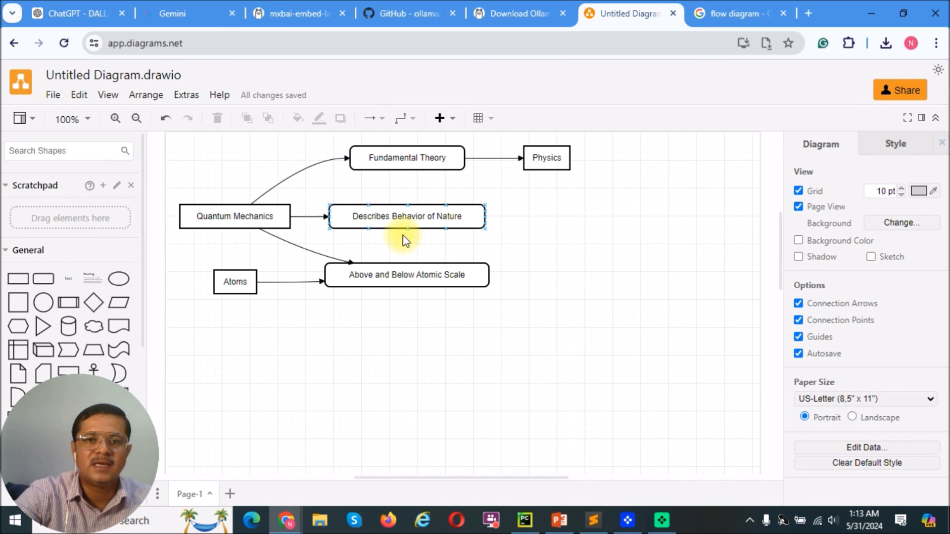
{"action": "left_click", "coordinate": [407, 216]}
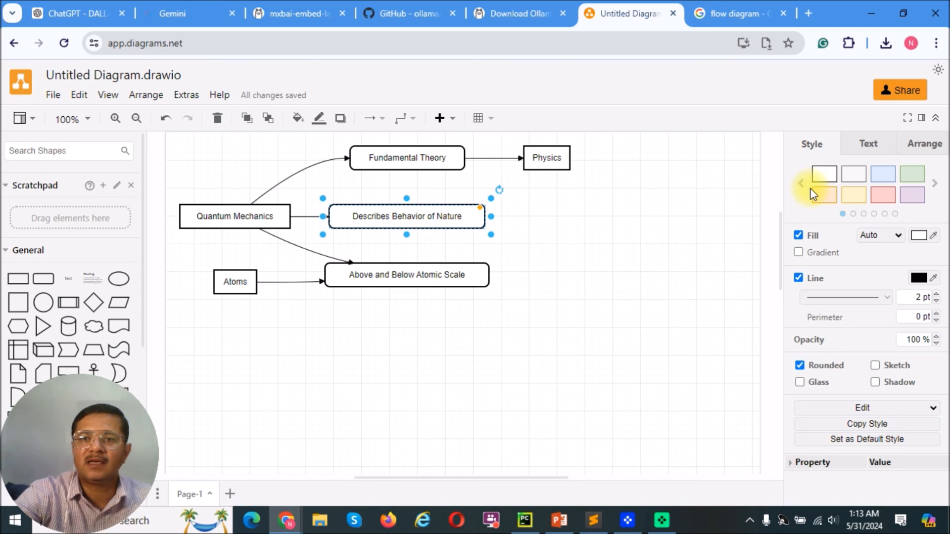
{"action": "left_click", "coordinate": [824, 195]}
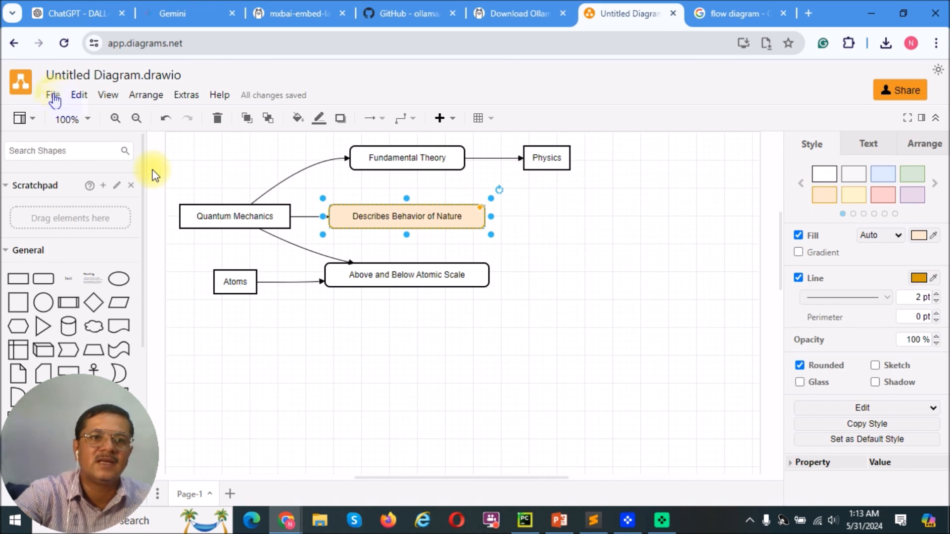
{"action": "left_click", "coordinate": [52, 95]}
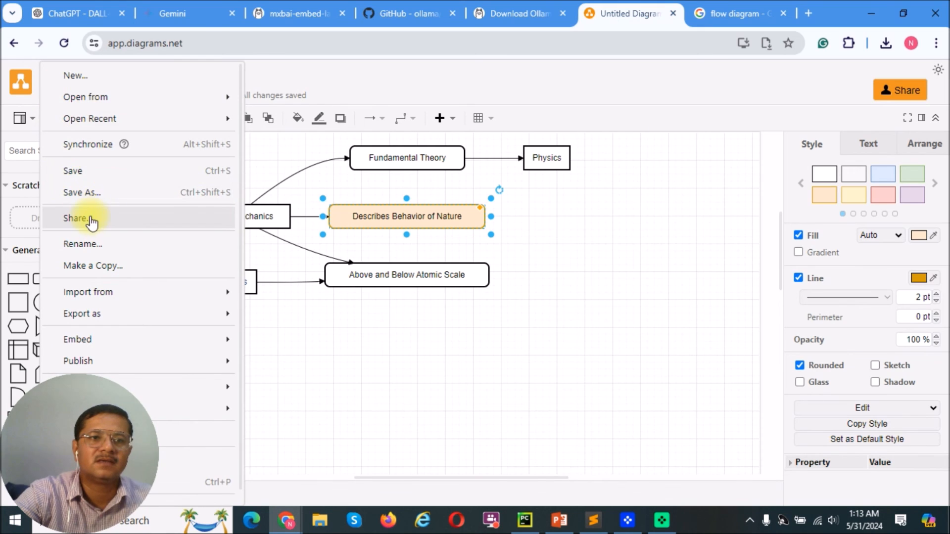
{"action": "left_click", "coordinate": [82, 313]}
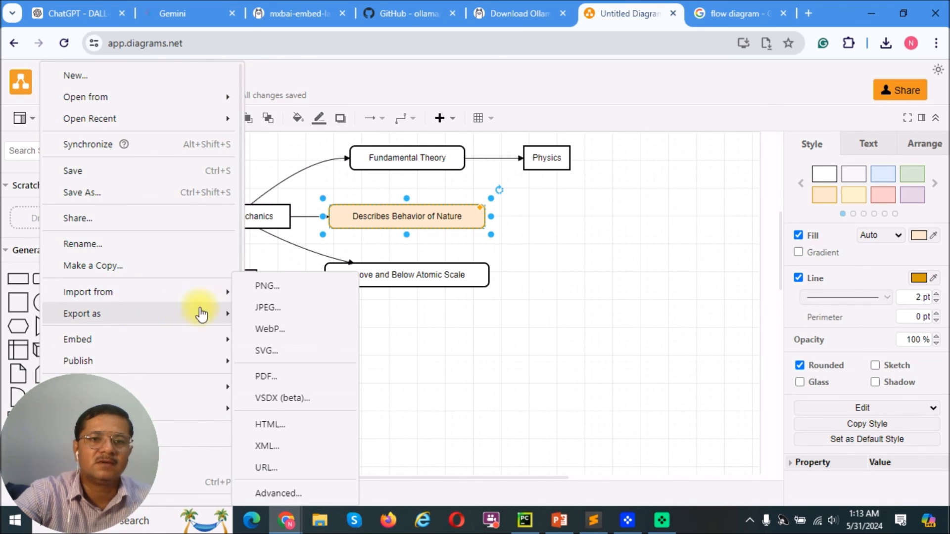
{"action": "mouse_move", "coordinate": [285, 286]}
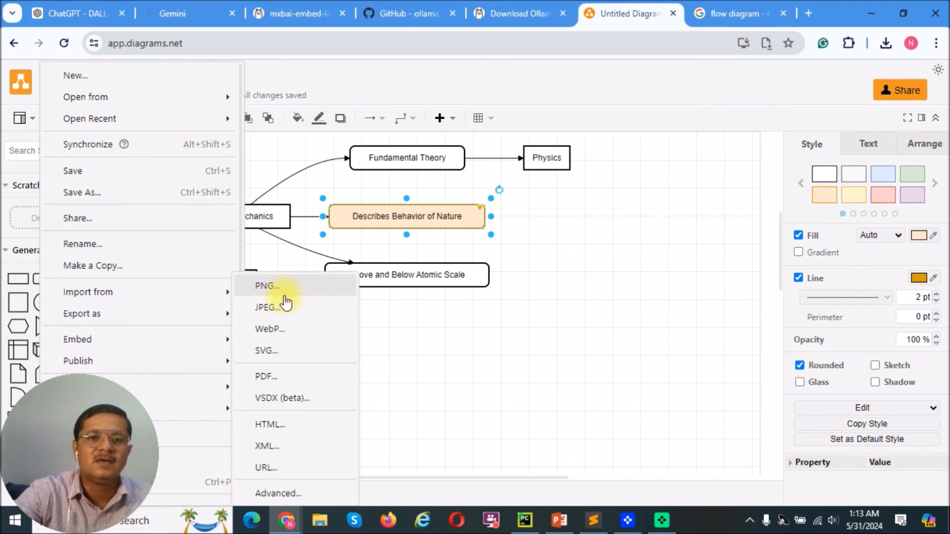
{"action": "mouse_move", "coordinate": [448, 380]}
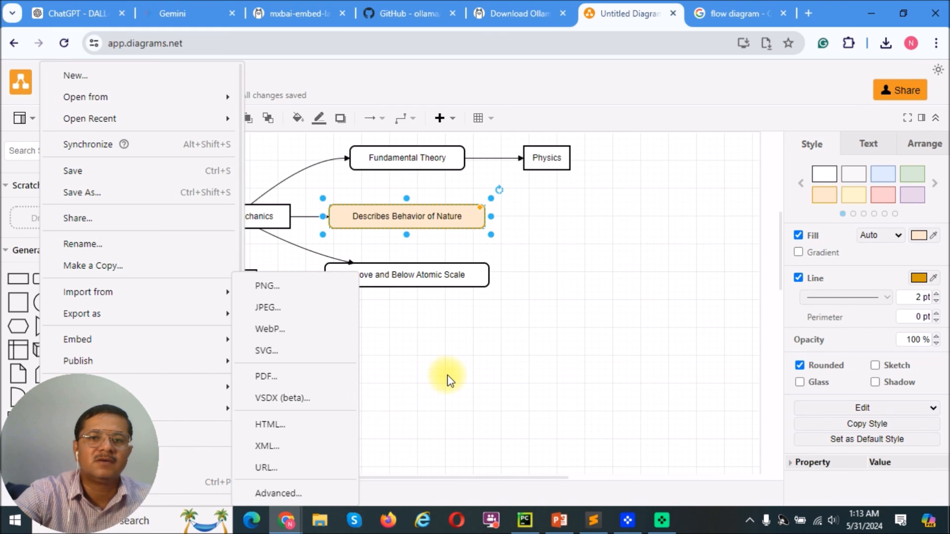
{"action": "left_click", "coordinate": [448, 381]}
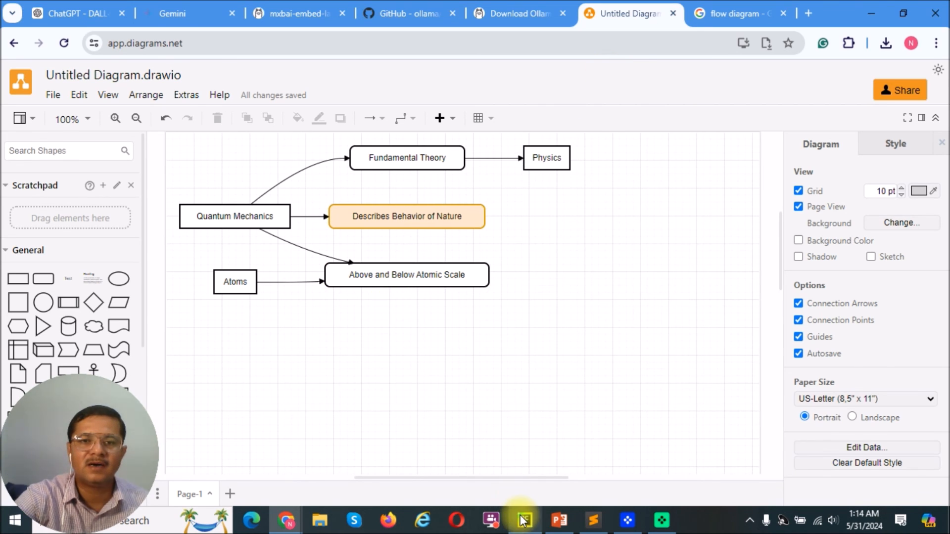
Bring creating_flow_diagram.py forward with its documents list and Mermaid output.
{"action": "left_click", "coordinate": [523, 520]}
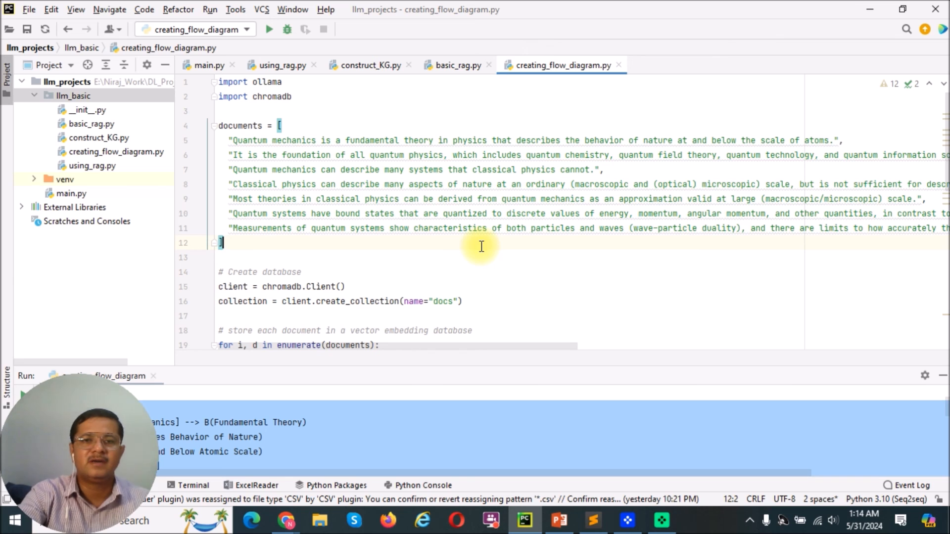
{"action": "mouse_move", "coordinate": [537, 200]}
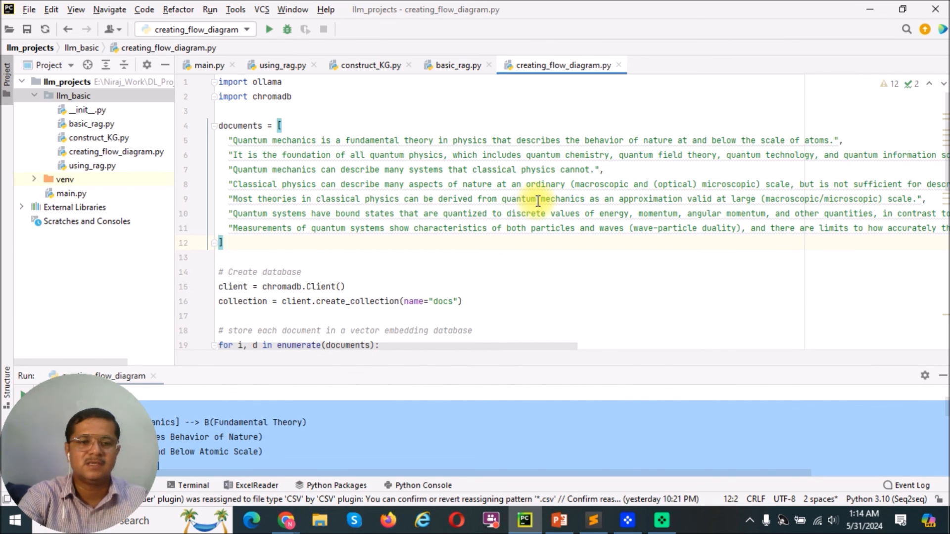